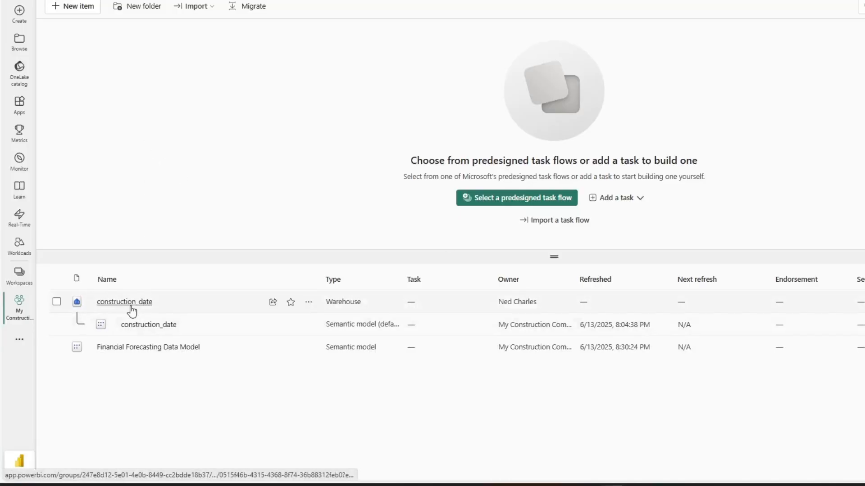
- Open construction_date's saved SQL Logic query and review its FactBudget update filter and insert statement
{"action": "left_click", "coordinate": [124, 302]}
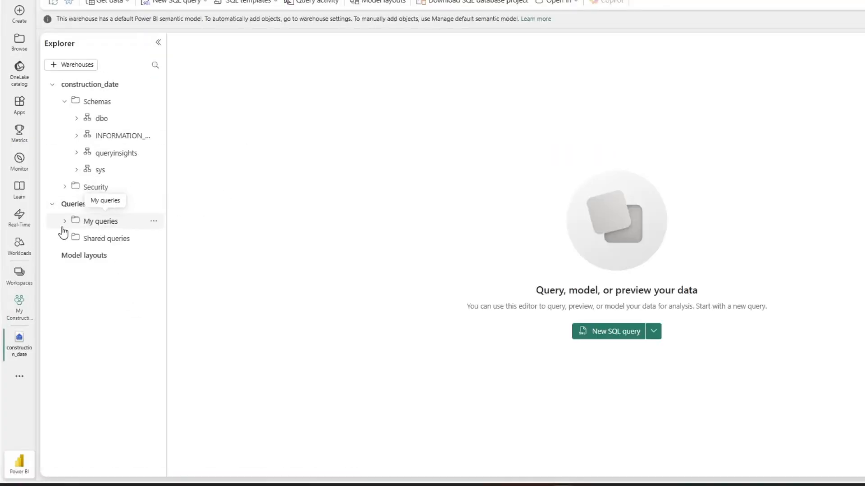
{"action": "left_click", "coordinate": [100, 221]}
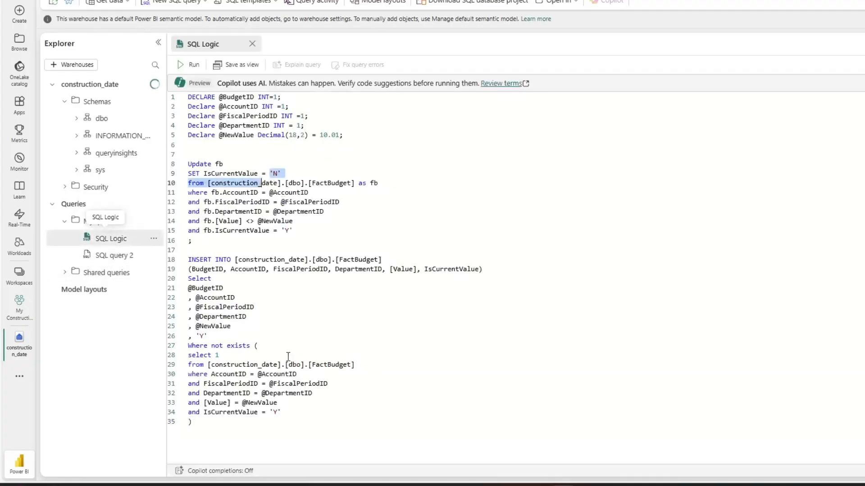
{"action": "key", "text": "ctrl+a"}
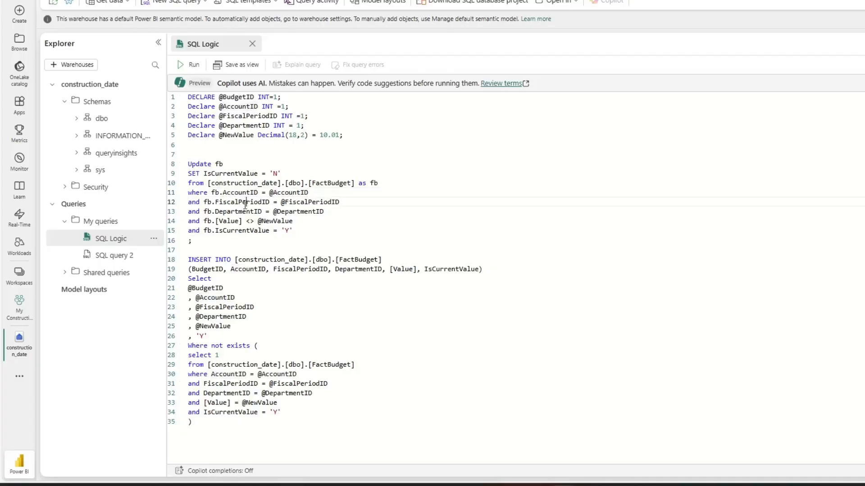
{"action": "double_click", "coordinate": [237, 212]}
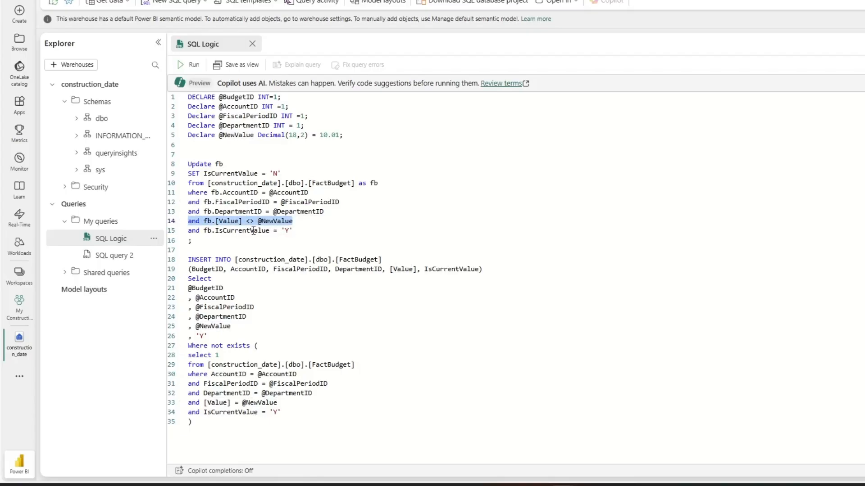
{"action": "left_click", "coordinate": [232, 173]}
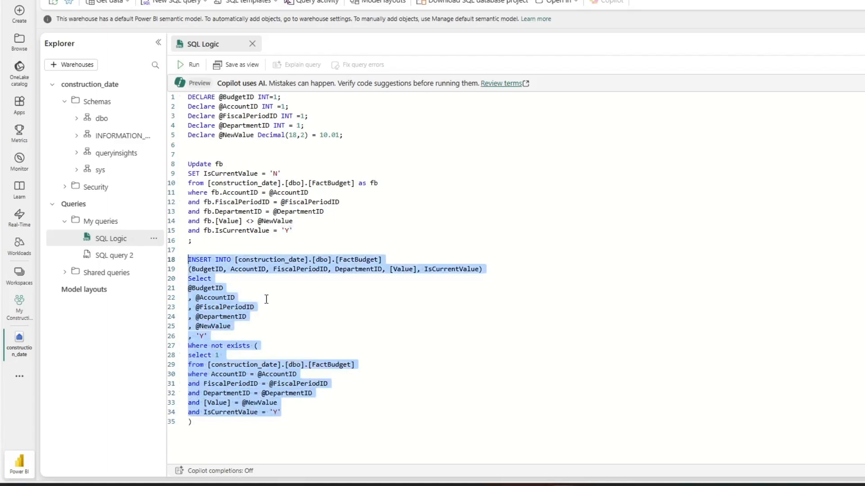
{"action": "left_click", "coordinate": [228, 422]}
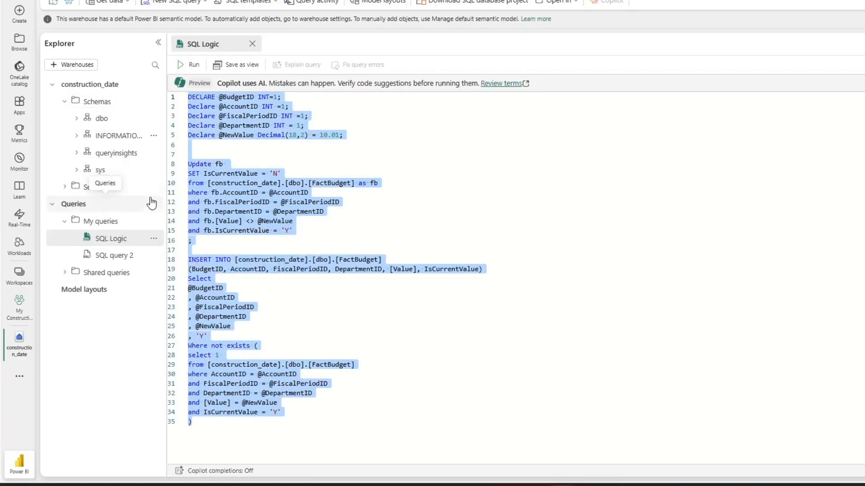
{"action": "left_click", "coordinate": [154, 101]}
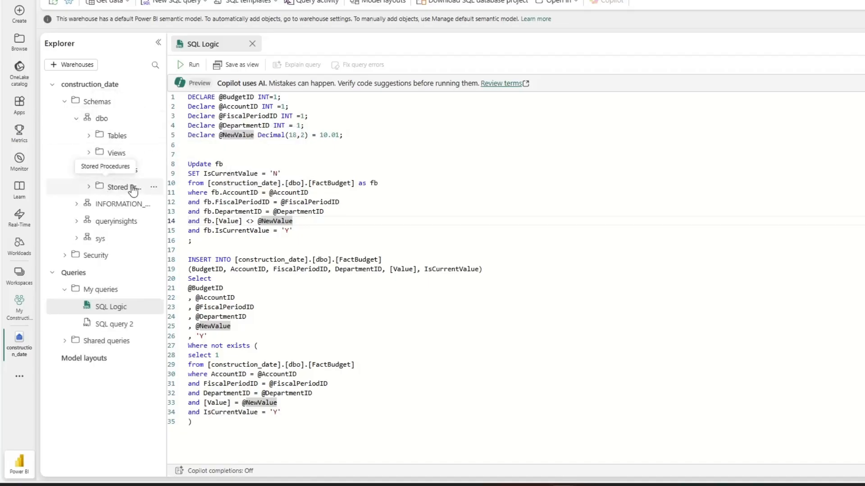
- Create the storedproc1 draft and paste in SQL Logic's five budget variable declarations
{"action": "left_click", "coordinate": [155, 189]}
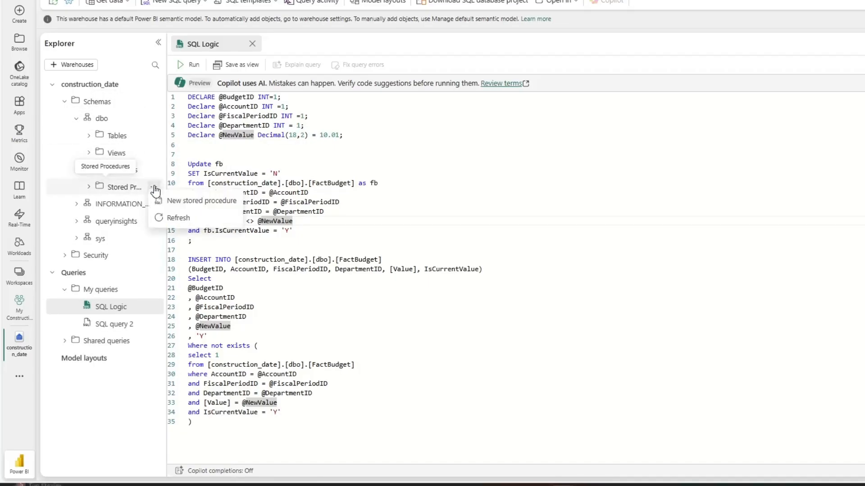
{"action": "left_click", "coordinate": [201, 199]}
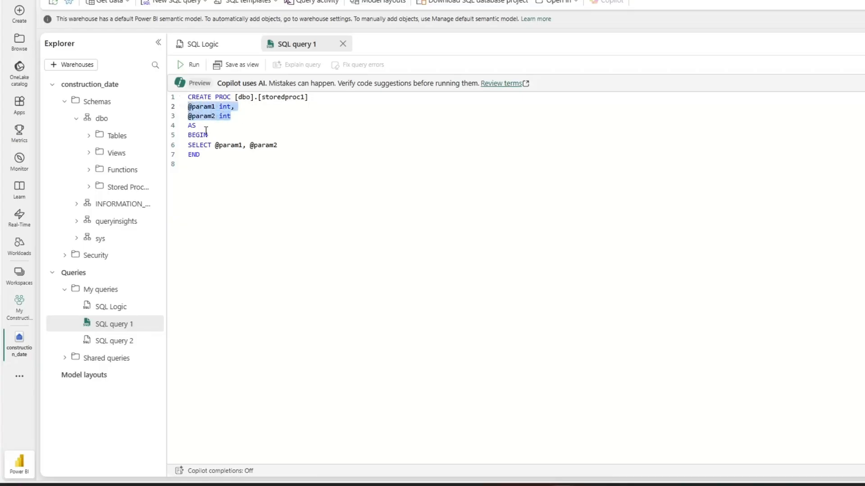
{"action": "left_click", "coordinate": [204, 44]}
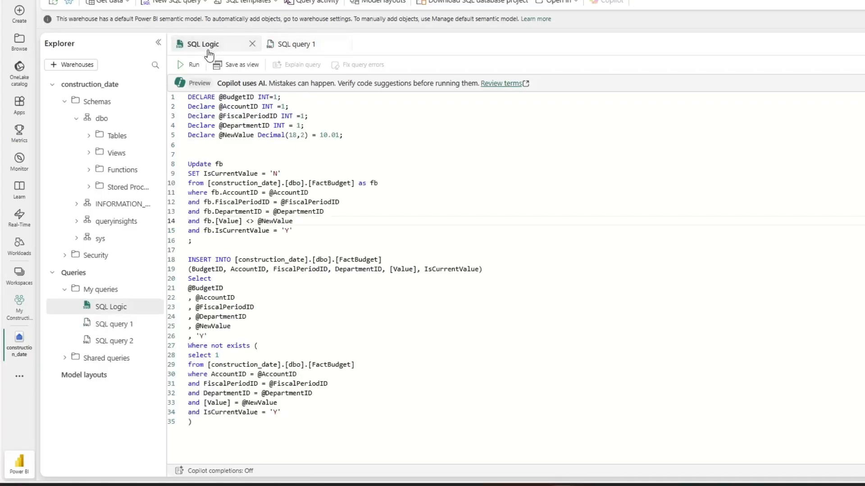
{"action": "double_click", "coordinate": [234, 135]}
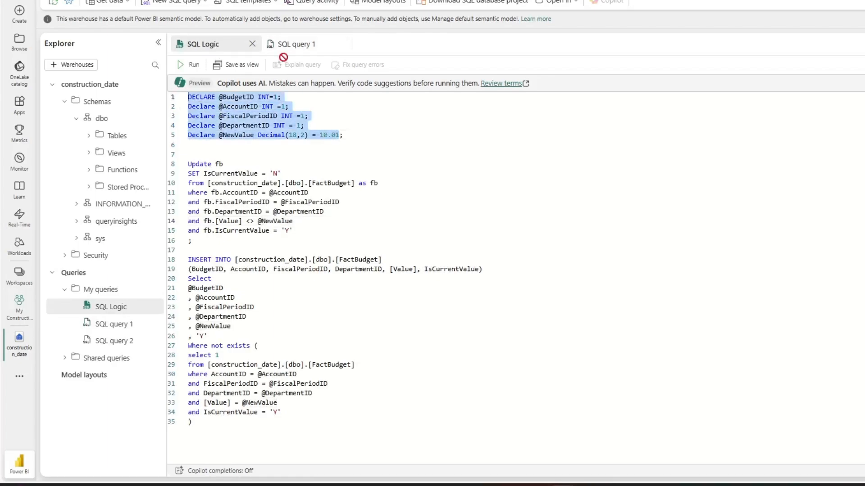
{"action": "left_click", "coordinate": [295, 44]}
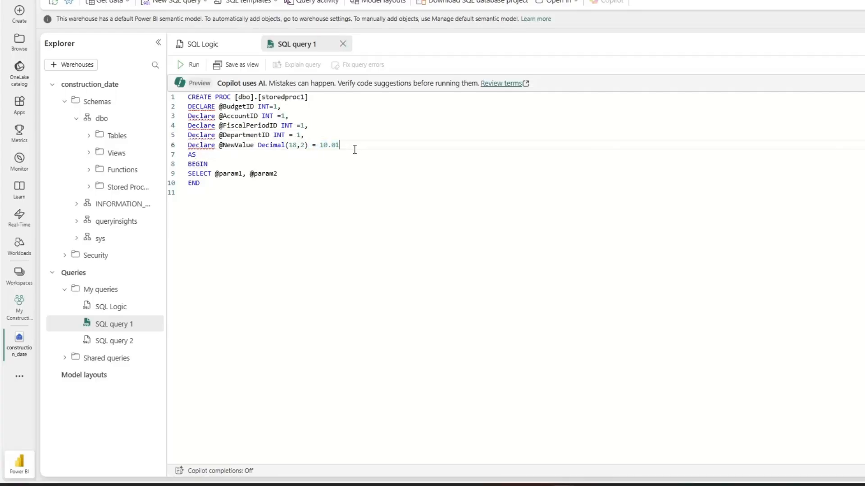
{"action": "key", "text": "Backspace"}
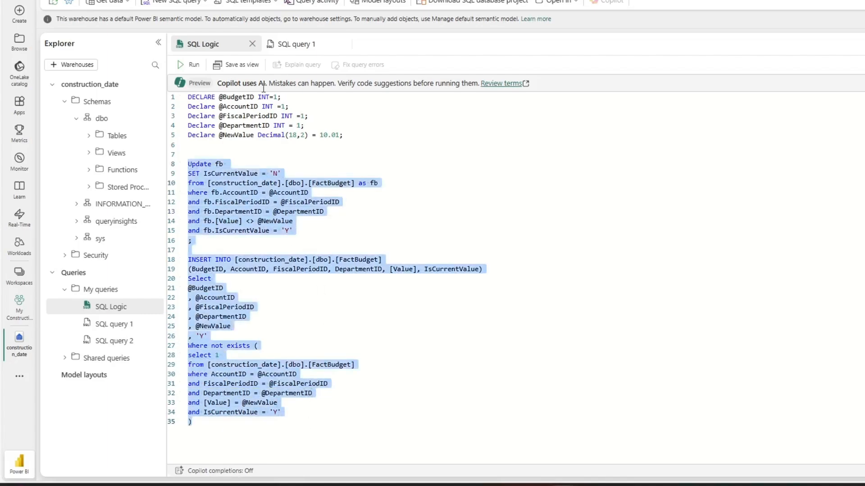
- Rename the stored procedure draft from storedproc1 to update_record
{"action": "left_click", "coordinate": [296, 44]}
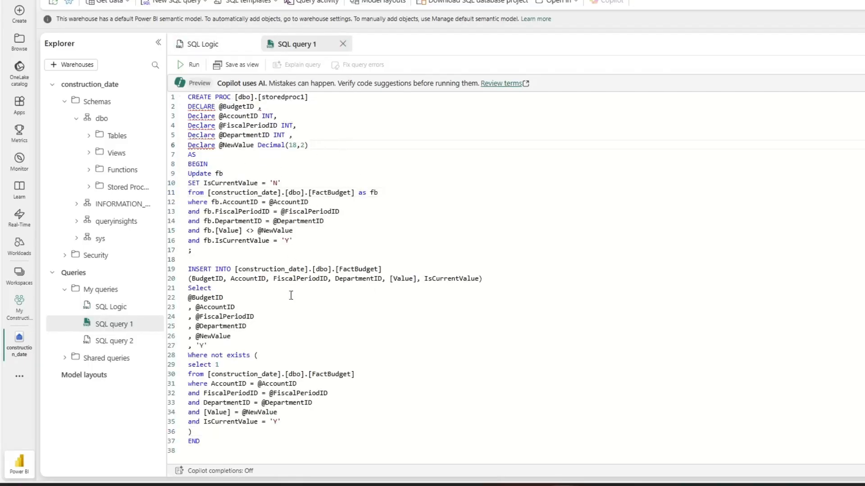
{"action": "left_click", "coordinate": [309, 97]}
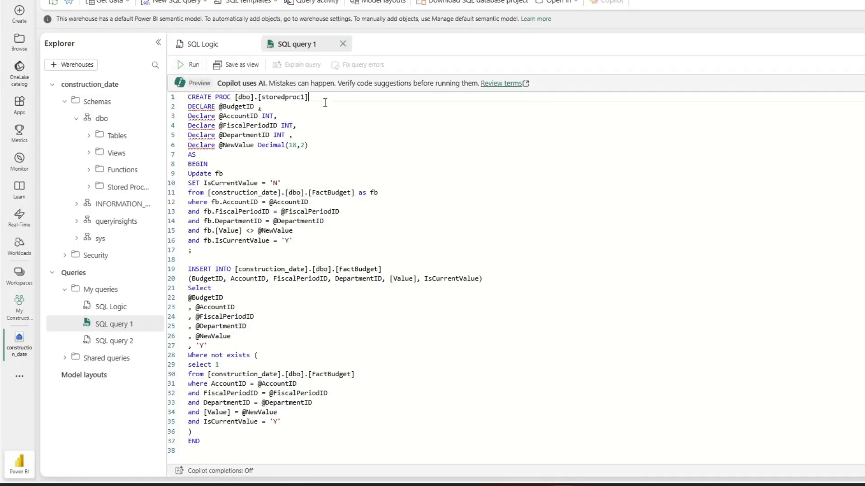
{"action": "double_click", "coordinate": [283, 97]}
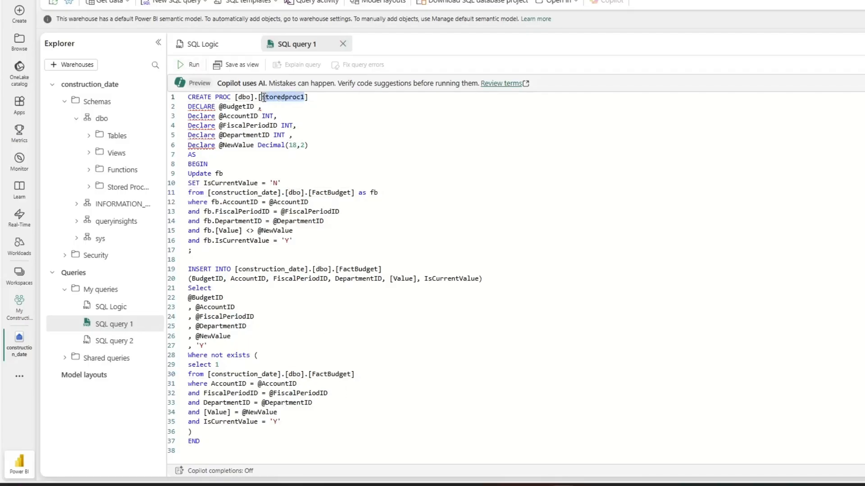
{"action": "type", "text": "Updat"}
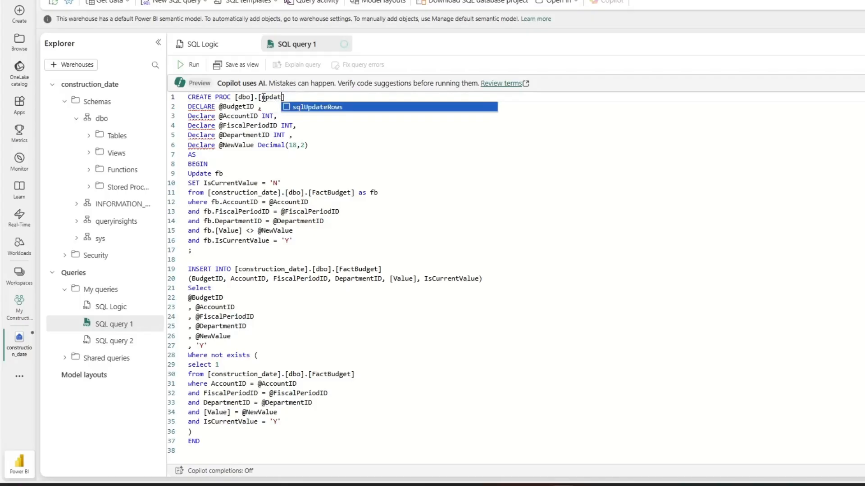
{"action": "type", "text": "_record"}
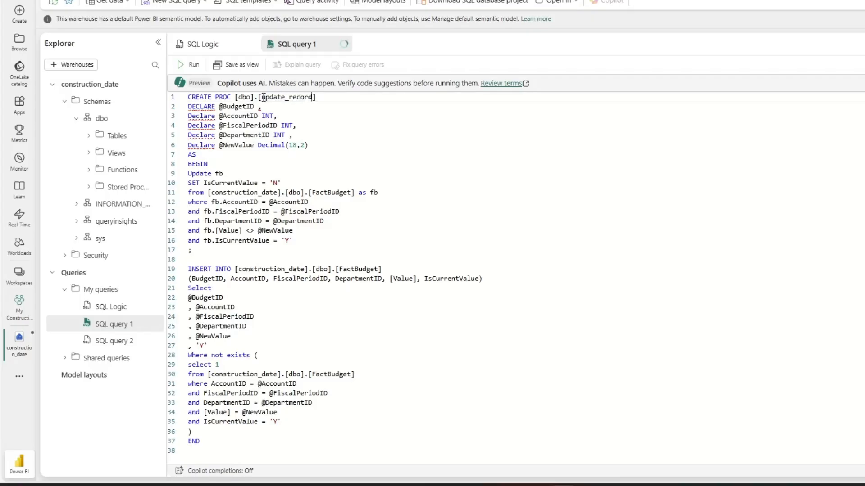
- Run the update_record definition, retrying after removing the Declare keywords
{"action": "left_click", "coordinate": [192, 64]}
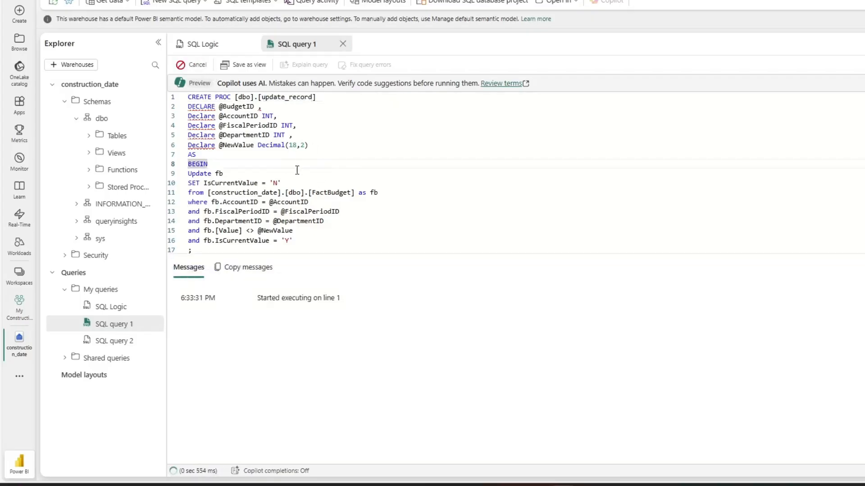
{"action": "left_click", "coordinate": [193, 65]}
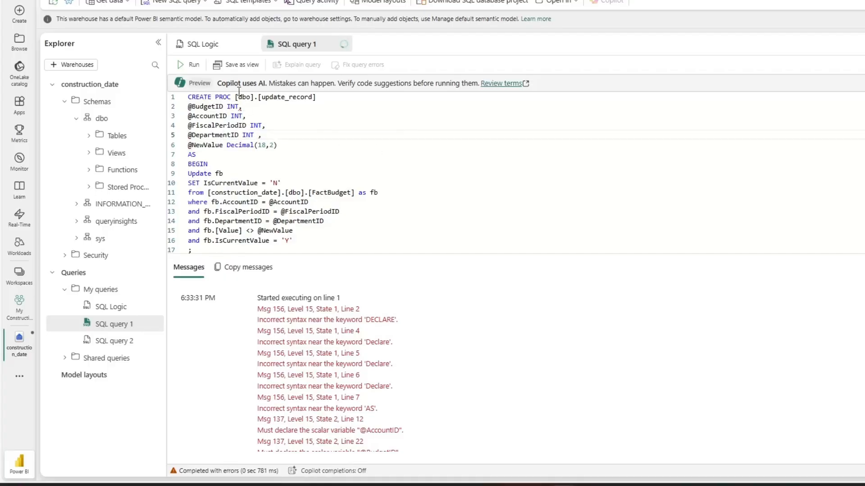
{"action": "left_click", "coordinate": [193, 65]}
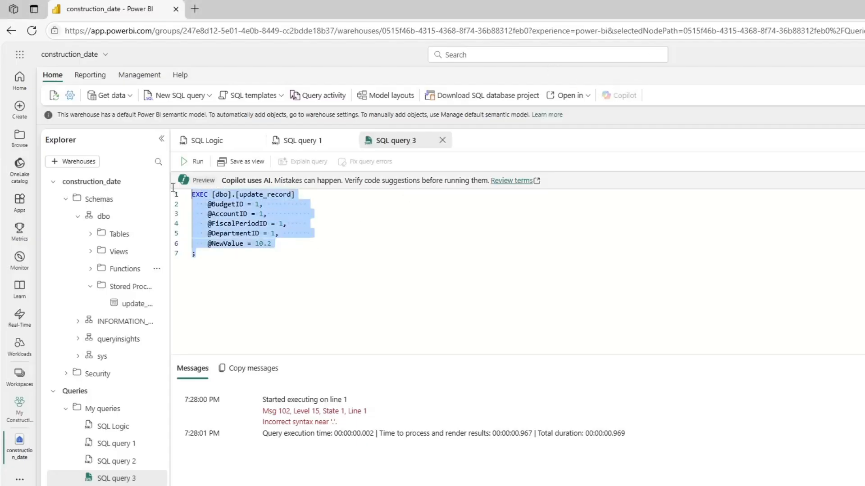
- Execute update_record with IDs 1 and value 10.2, confirming one record affected per statement
{"action": "left_click", "coordinate": [197, 162]}
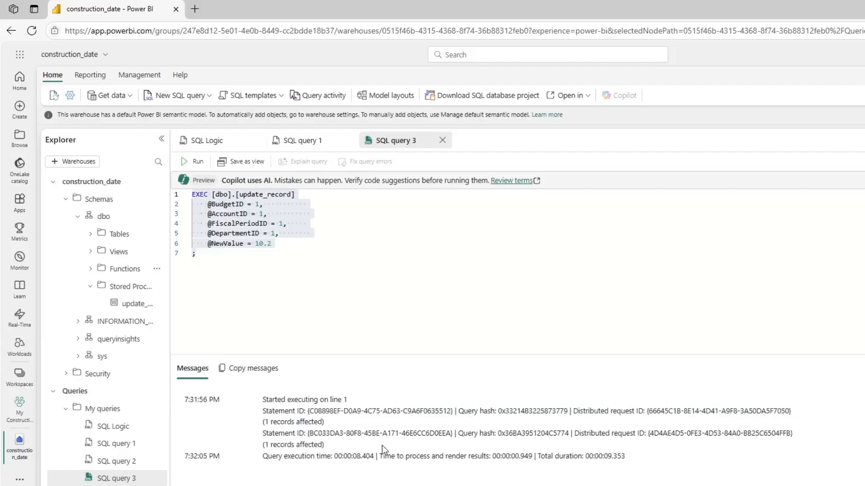
{"action": "double_click", "coordinate": [293, 444]}
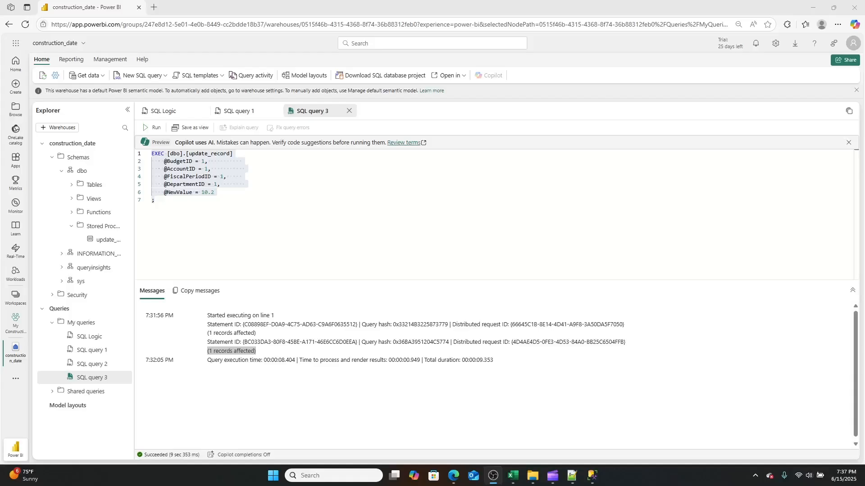
{"action": "mouse_move", "coordinate": [15, 320]}
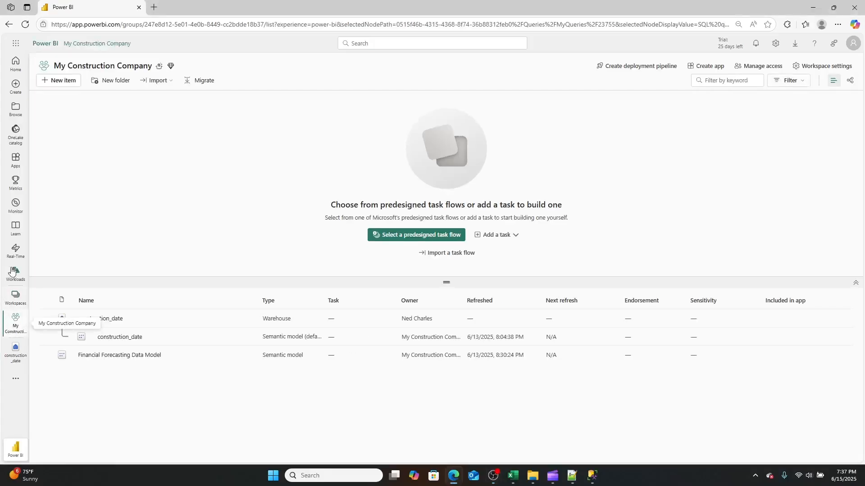
- Find User data functions among new items and create one named write_edit_delete
{"action": "left_click", "coordinate": [58, 80]}
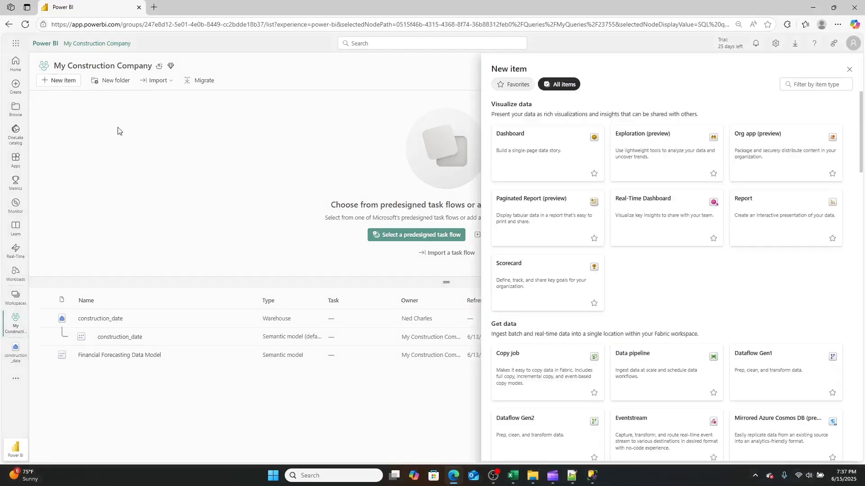
{"action": "type", "text": "use"}
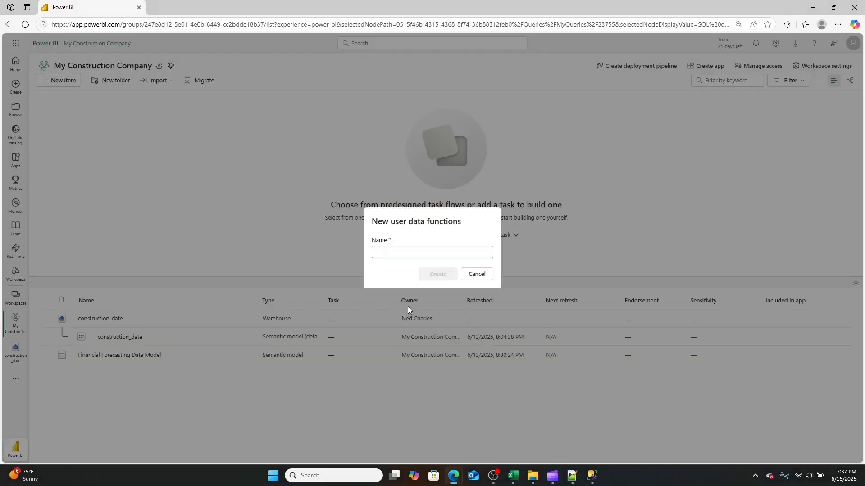
{"action": "type", "text": "W"}
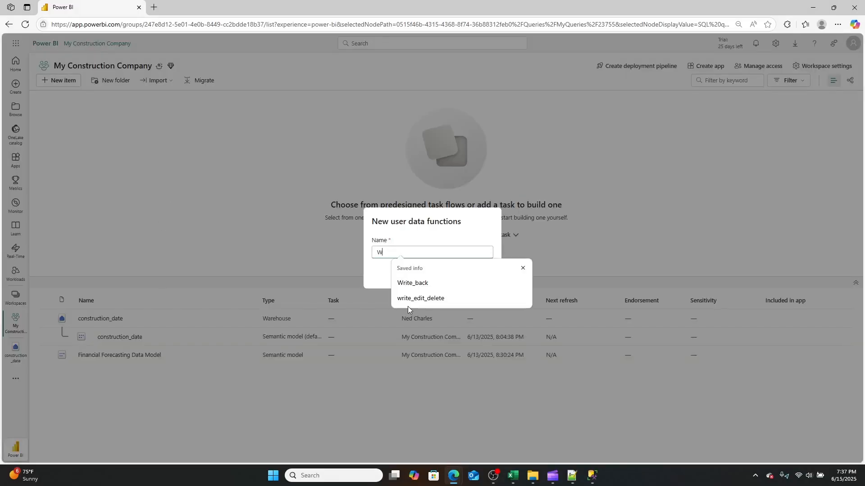
{"action": "type", "text": "rite"}
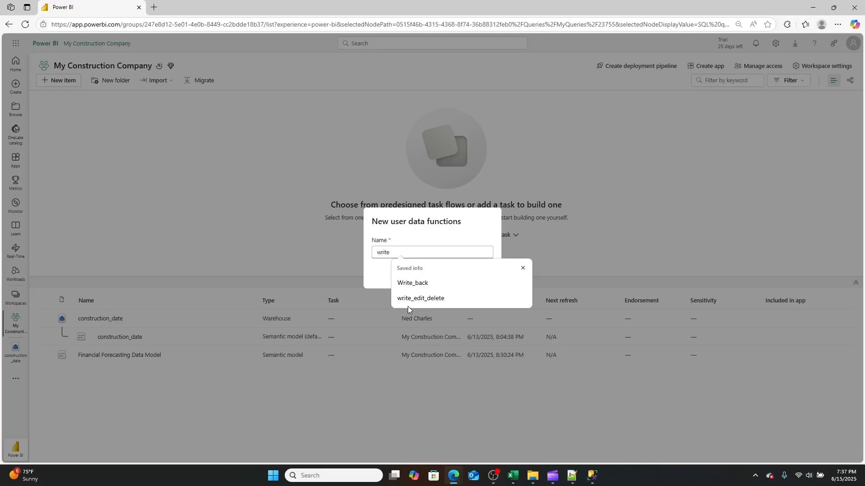
{"action": "left_click", "coordinate": [420, 298]}
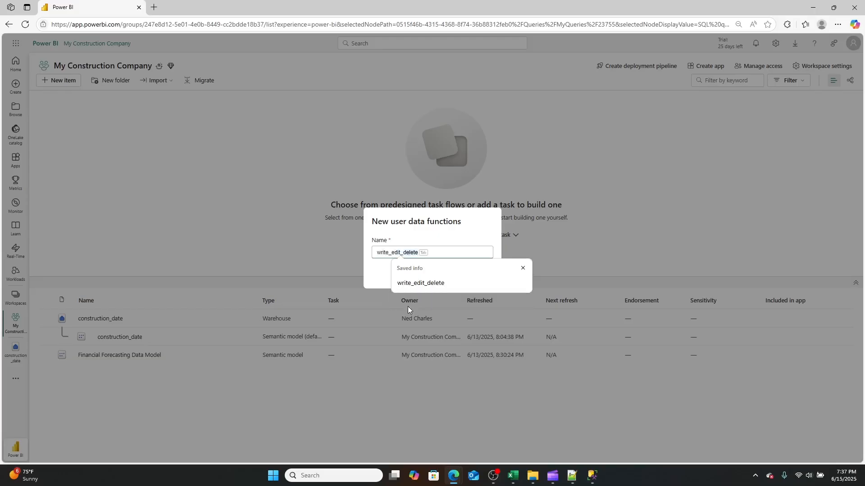
{"action": "left_click", "coordinate": [432, 253]}
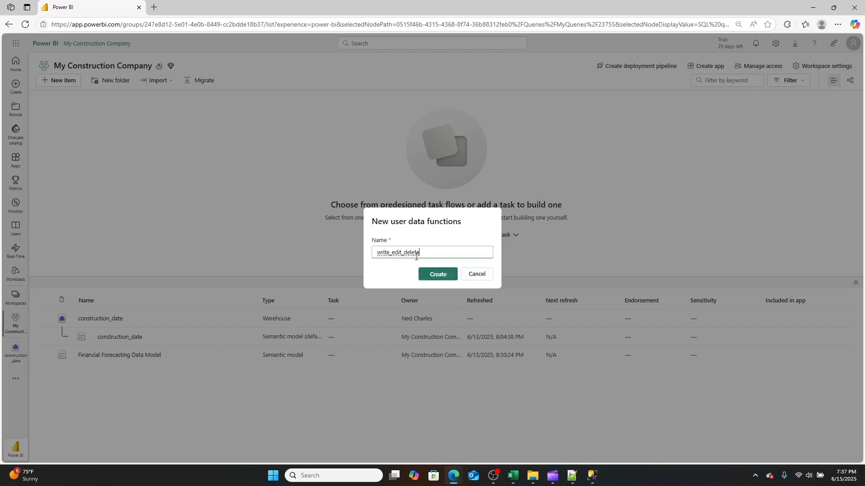
{"action": "left_click", "coordinate": [436, 275]}
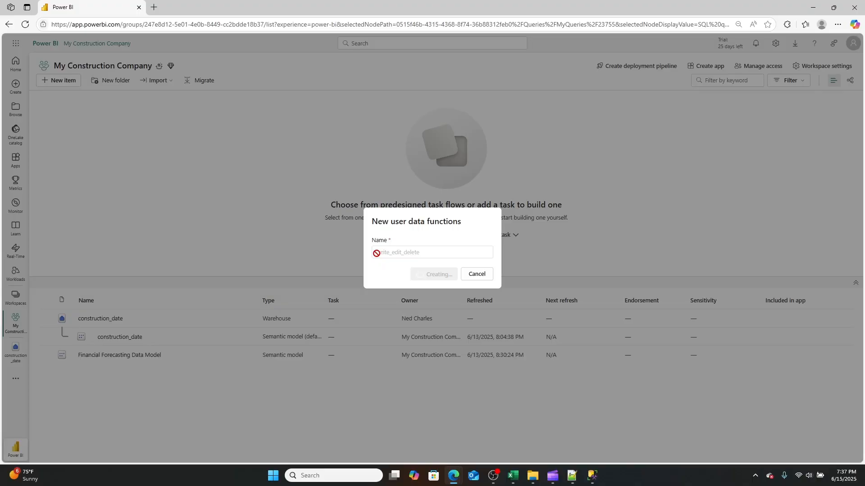
{"action": "left_click", "coordinate": [436, 274]}
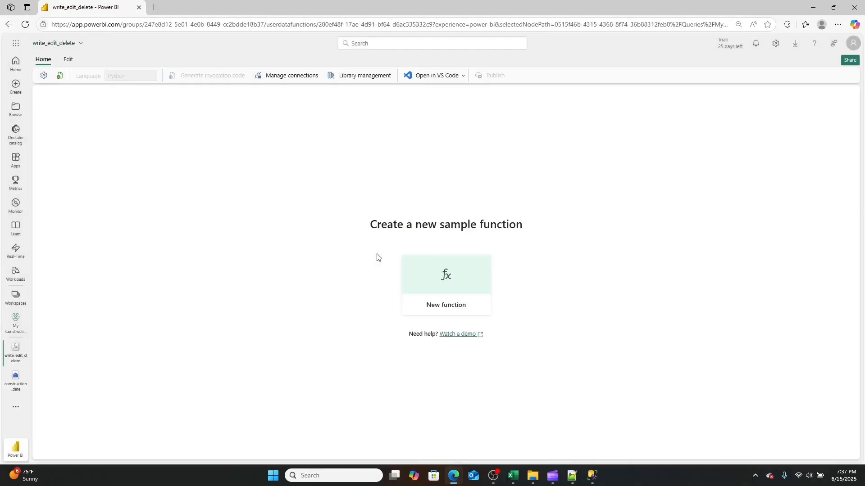
{"action": "mouse_move", "coordinate": [396, 235]}
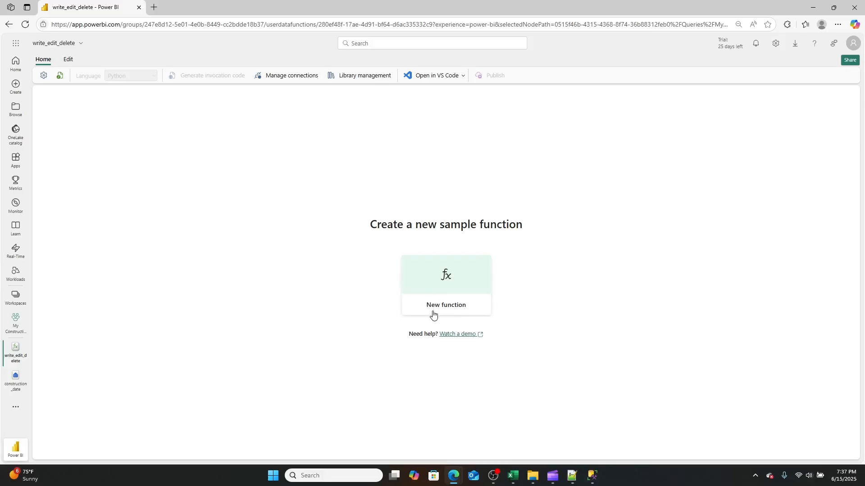
{"action": "mouse_move", "coordinate": [435, 307]}
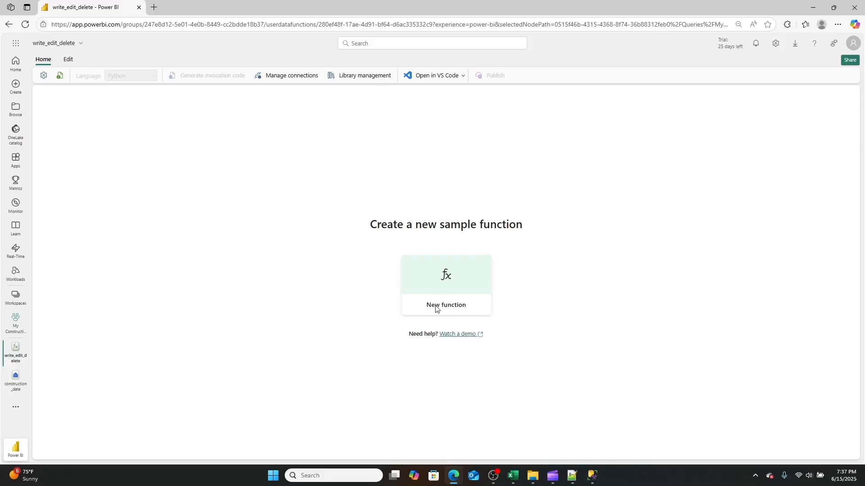
- Generate the hello_fabric sample Python function and show the code editing tools
{"action": "left_click", "coordinate": [435, 307]}
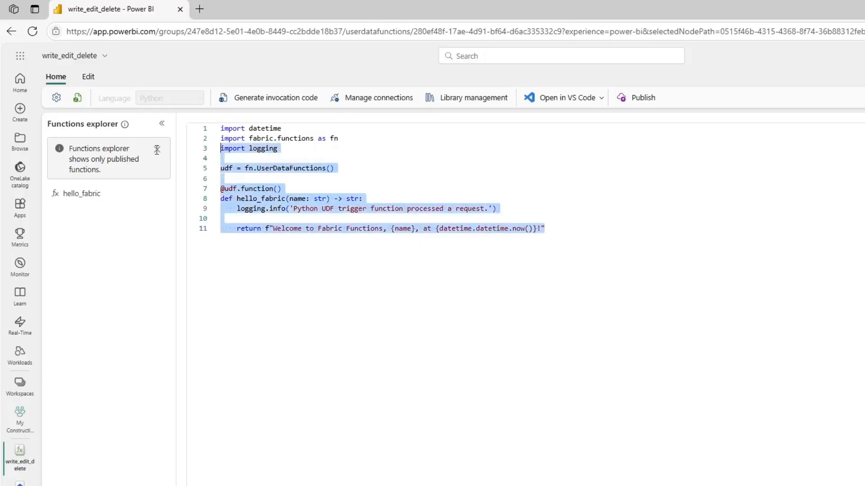
{"action": "left_click", "coordinate": [87, 77]}
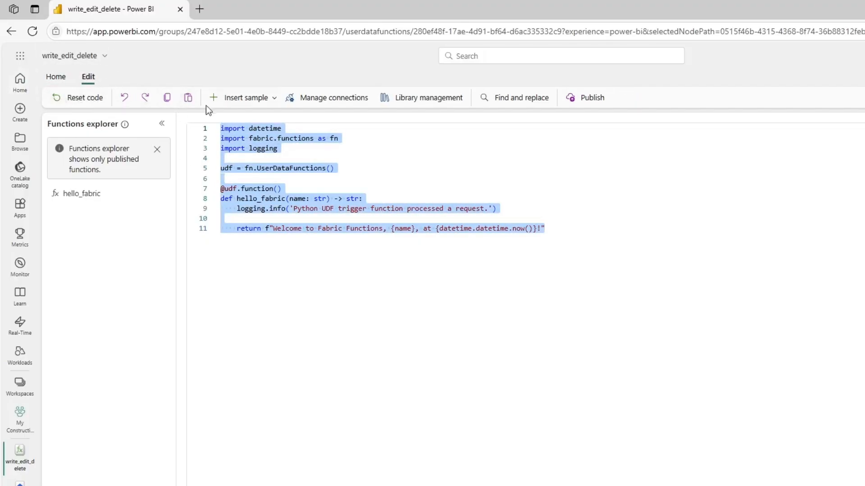
- Insert the Warehouse 'Query data from a warehouse' sample below hello_fabric
{"action": "left_click", "coordinate": [245, 98]}
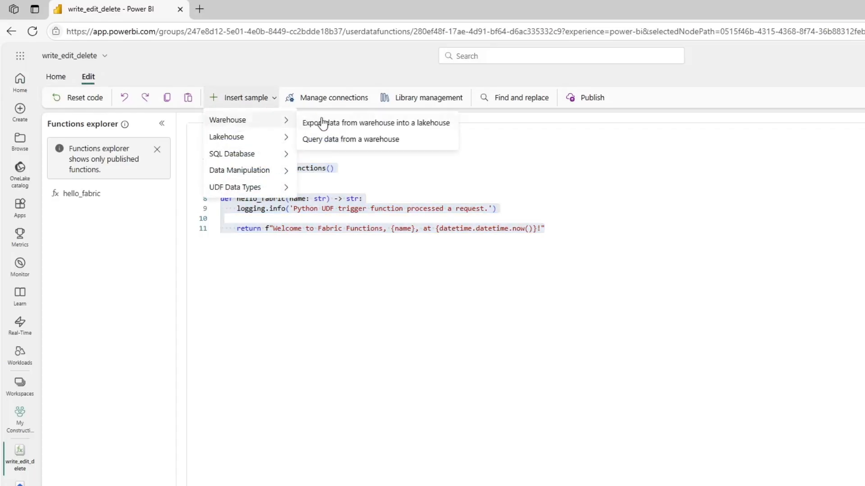
{"action": "left_click", "coordinate": [349, 139]}
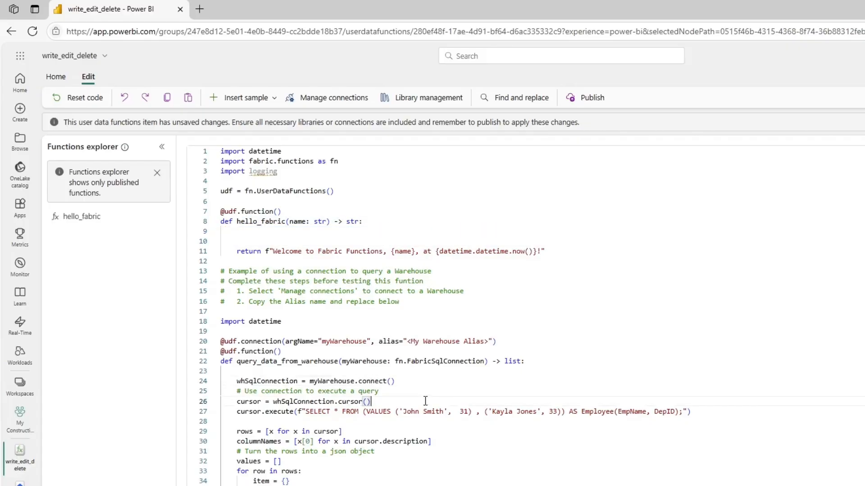
- Add a 'Python UDF trigger function processed a request.' log line; delete hello_fabric and datetime imports
{"action": "type", "text": "logging.info('Python UDF trigger function processed a request.')"}
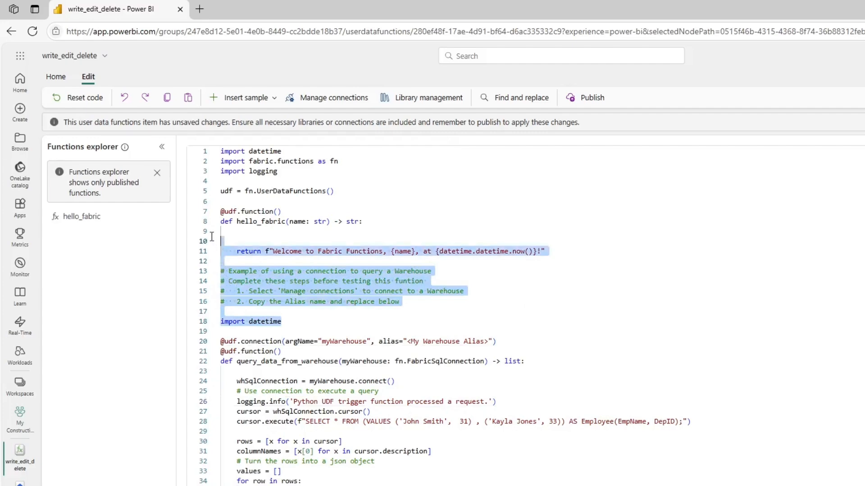
{"action": "key", "text": "Delete"}
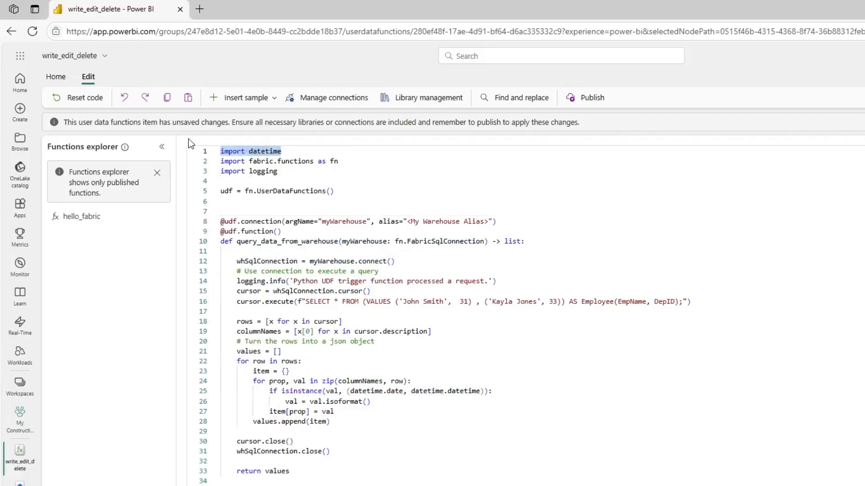
{"action": "key", "text": "Delete"}
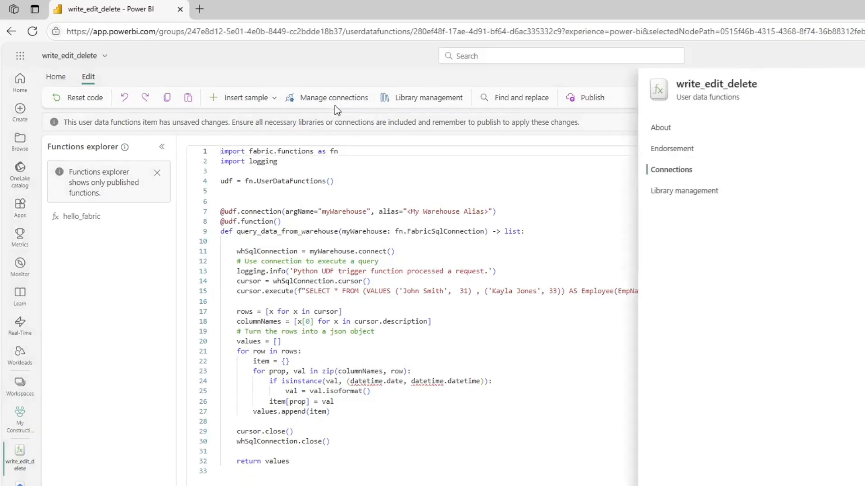
- Add a construction_date data connection and set the code's alias to constructiondata
{"action": "left_click", "coordinate": [670, 170]}
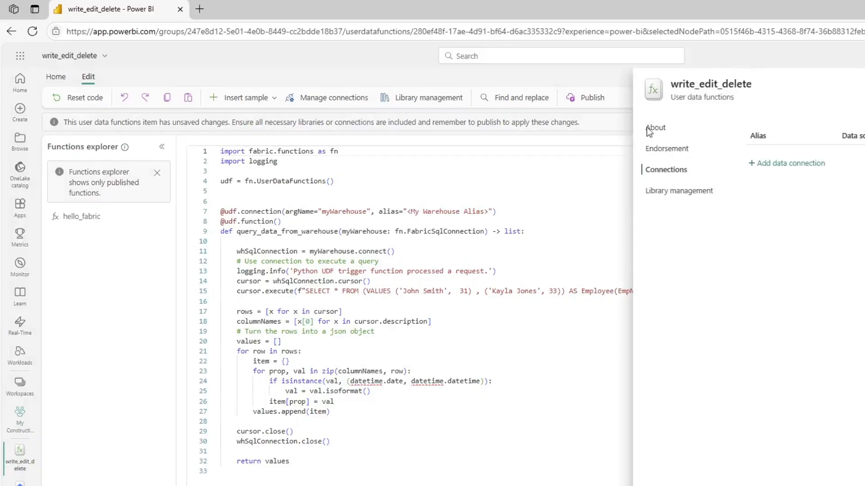
{"action": "left_click", "coordinate": [789, 163]}
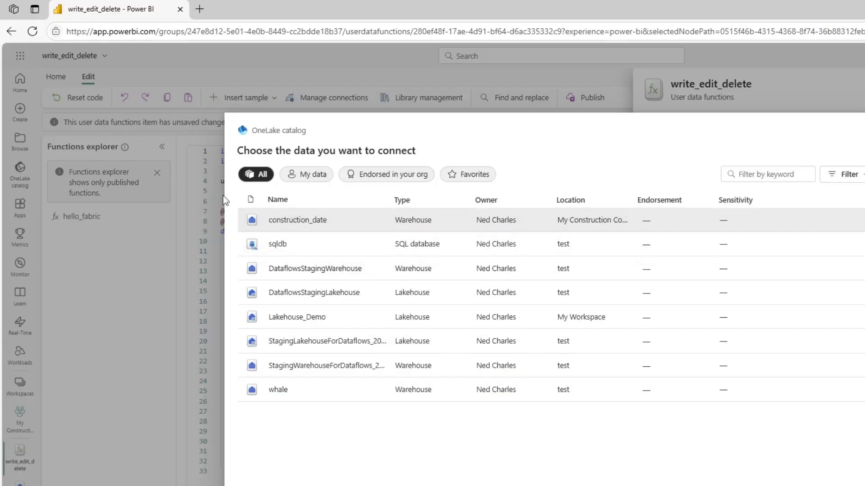
{"action": "mouse_move", "coordinate": [722, 481]}
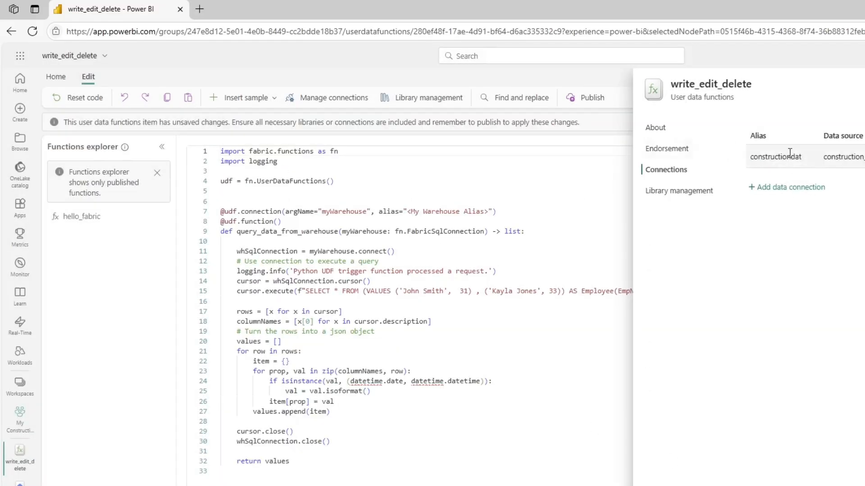
{"action": "double_click", "coordinate": [775, 156]}
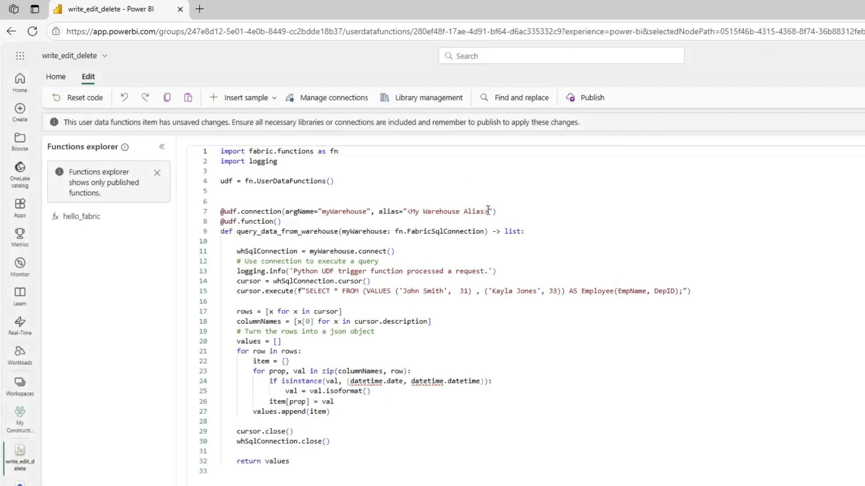
{"action": "double_click", "coordinate": [443, 212]}
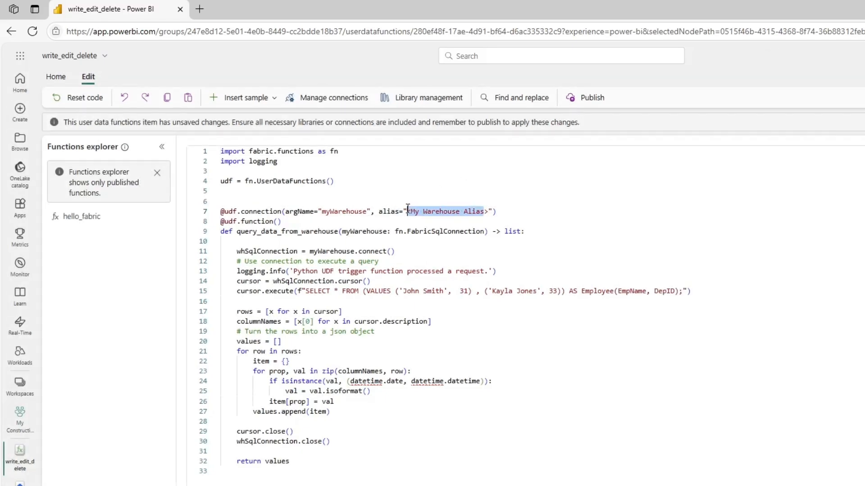
{"action": "type", "text": "constructiondata"}
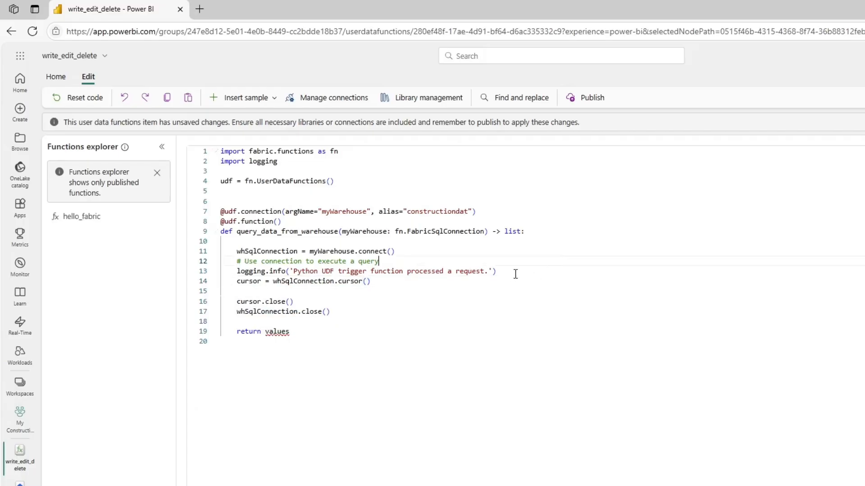
- Move logging below the cursor, return str 'I Ran', and log 'I connected to the SQL Warehouse'
{"action": "triple_click", "coordinate": [363, 270]}
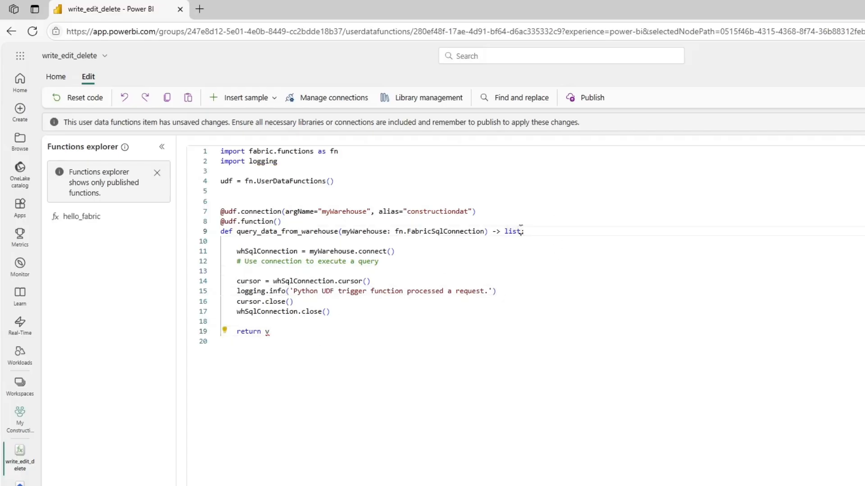
{"action": "type", "text": "sr"}
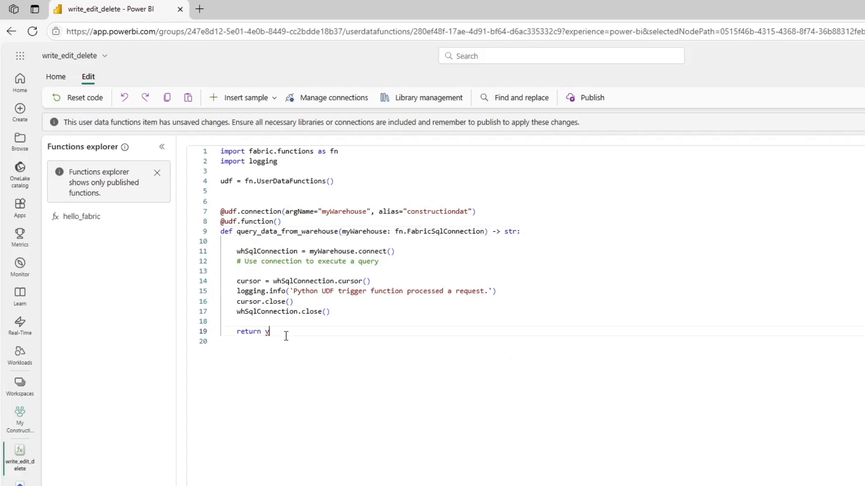
{"action": "type", "text": "'1'"}
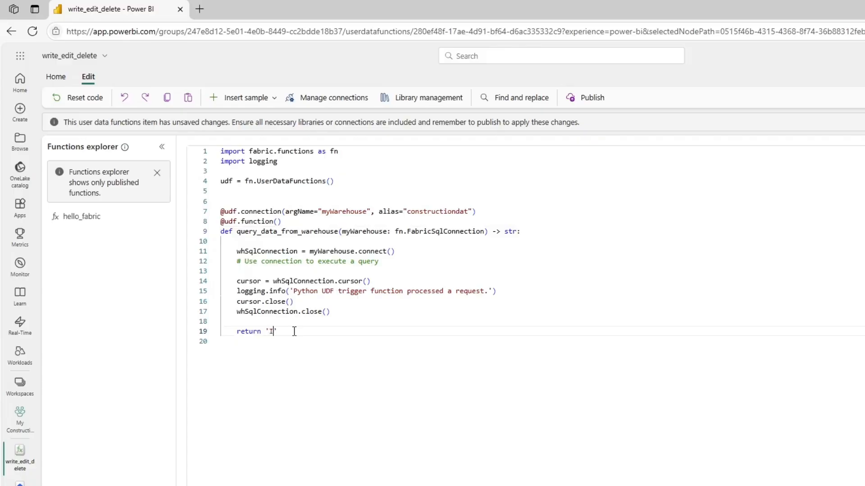
{"action": "type", "text": "Ran"}
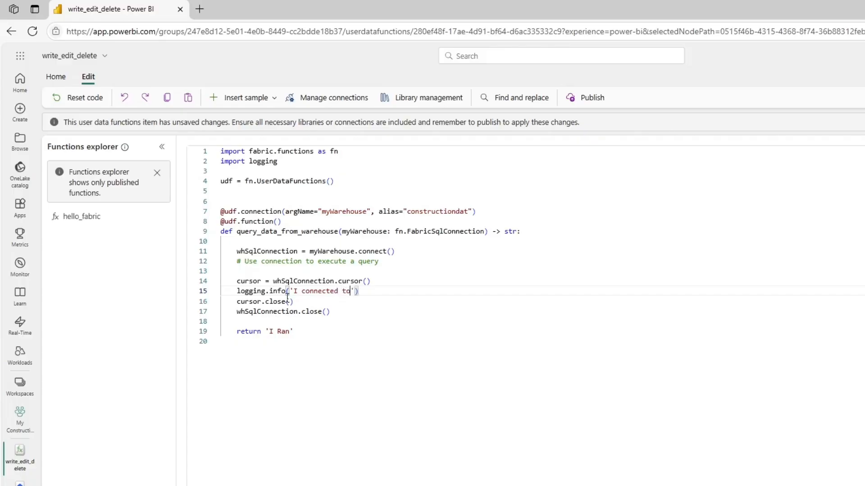
{"action": "type", "text": "the SL"}
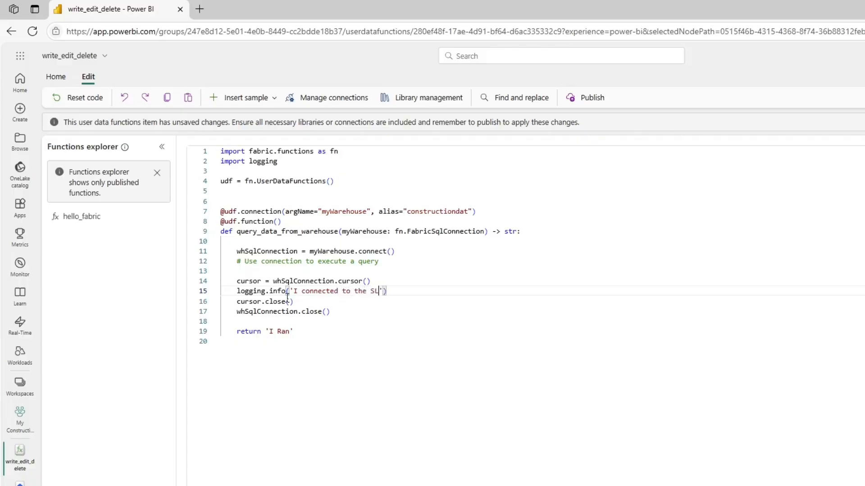
{"action": "type", "text": "QL Whare"}
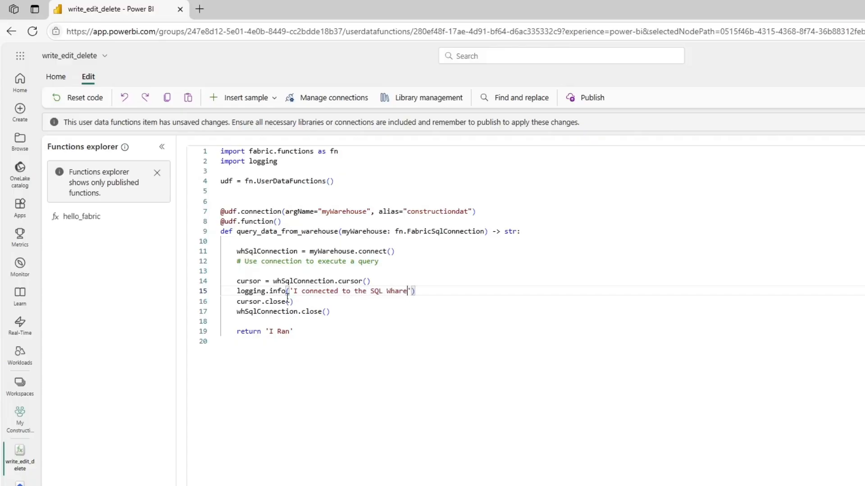
{"action": "type", "text": "house"}
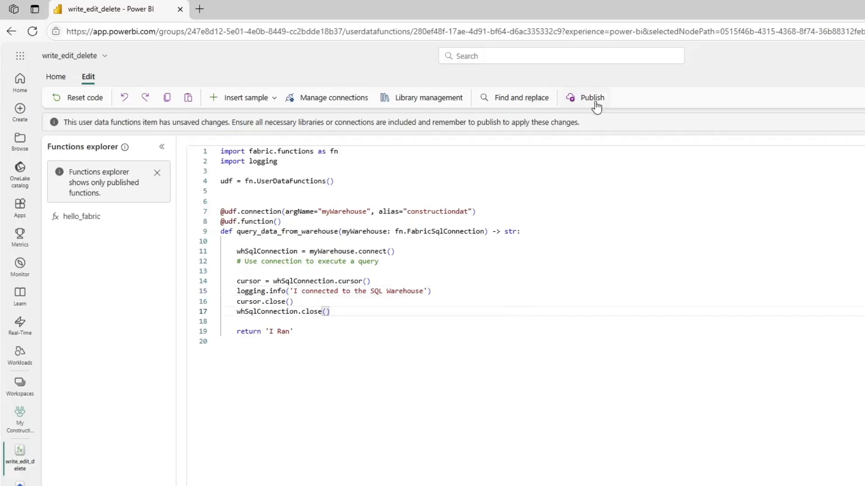
- Publish the write_edit_delete functions and start a test run of query_data_from_warehouse
{"action": "left_click", "coordinate": [591, 98]}
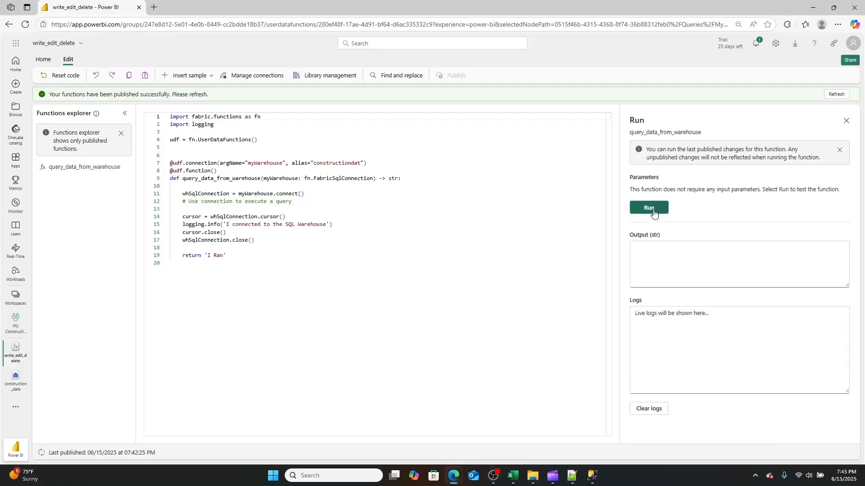
{"action": "left_click", "coordinate": [649, 208]}
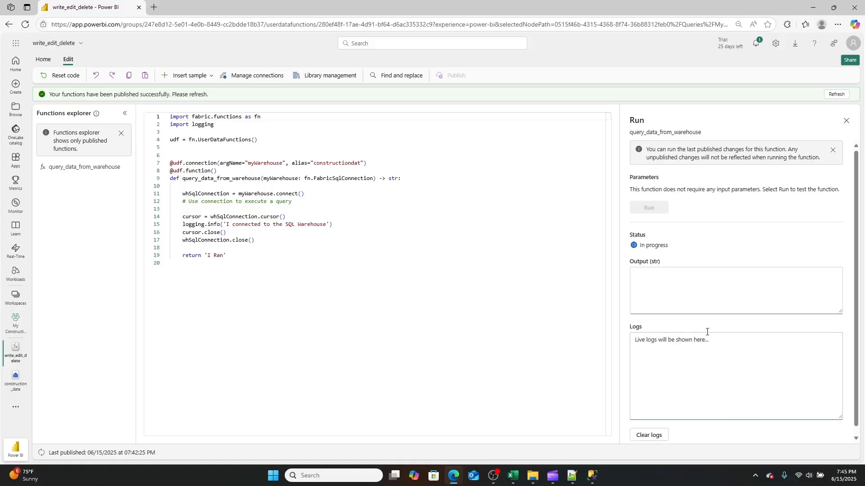
{"action": "mouse_move", "coordinate": [690, 302]}
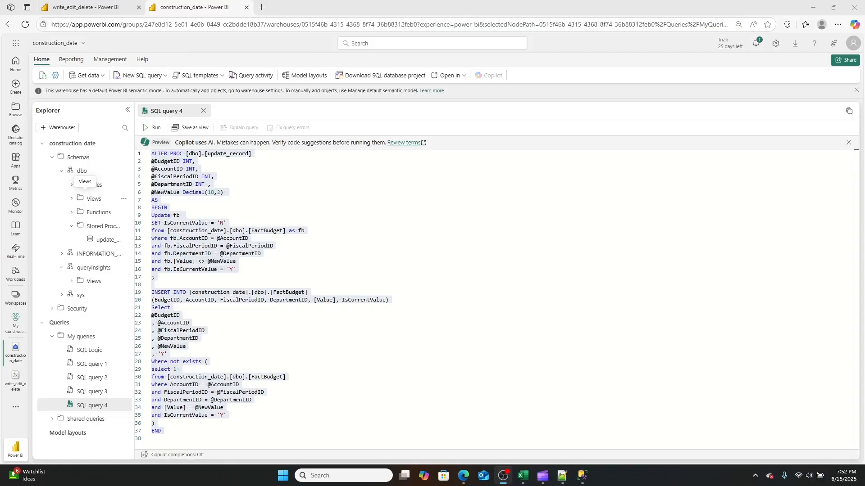
{"action": "mouse_move", "coordinate": [505, 123]}
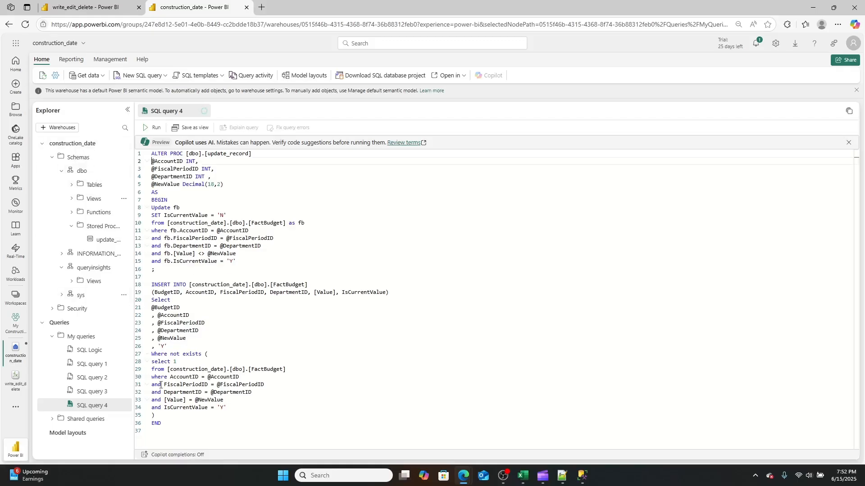
{"action": "double_click", "coordinate": [159, 199]}
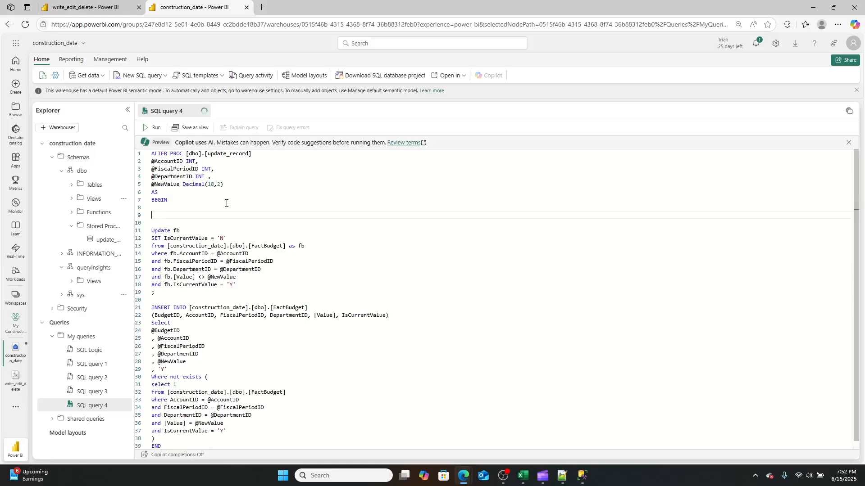
{"action": "type", "text": "declare"}
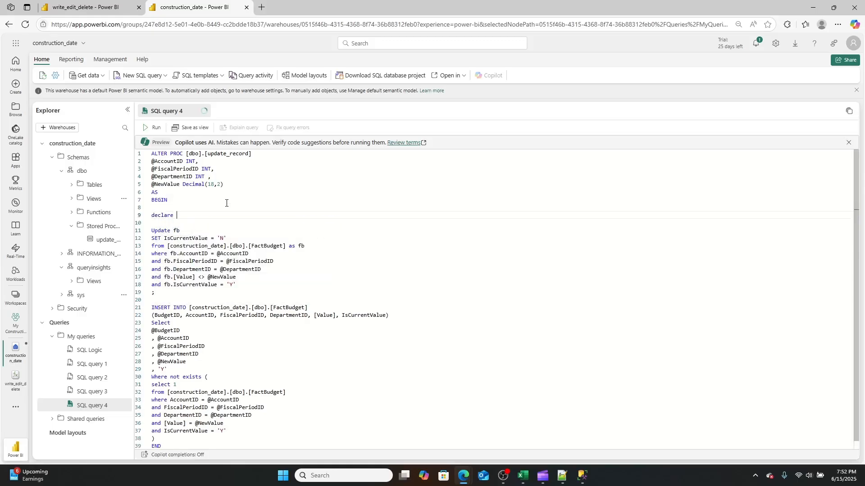
{"action": "type", "text": "@b"}
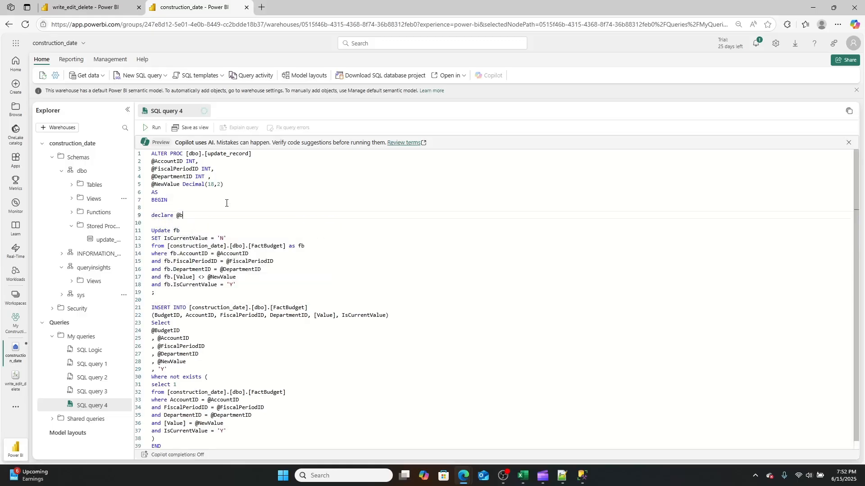
{"action": "type", "text": "b"}
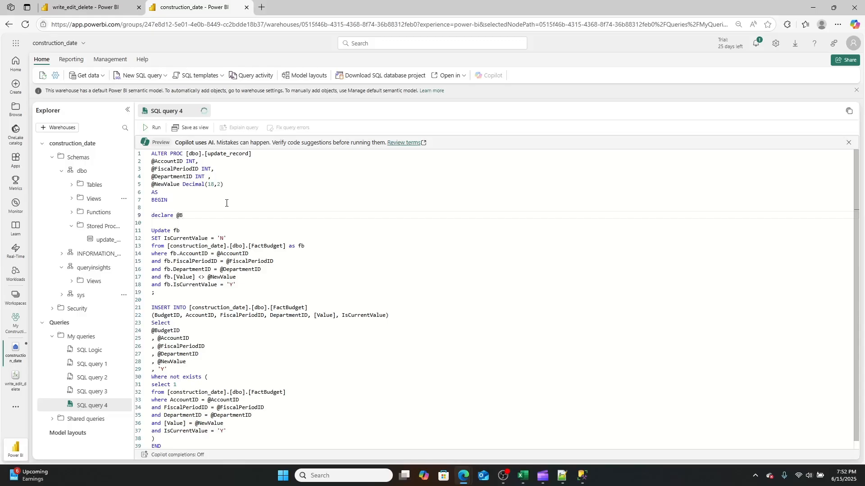
{"action": "type", "text": "udgetID"}
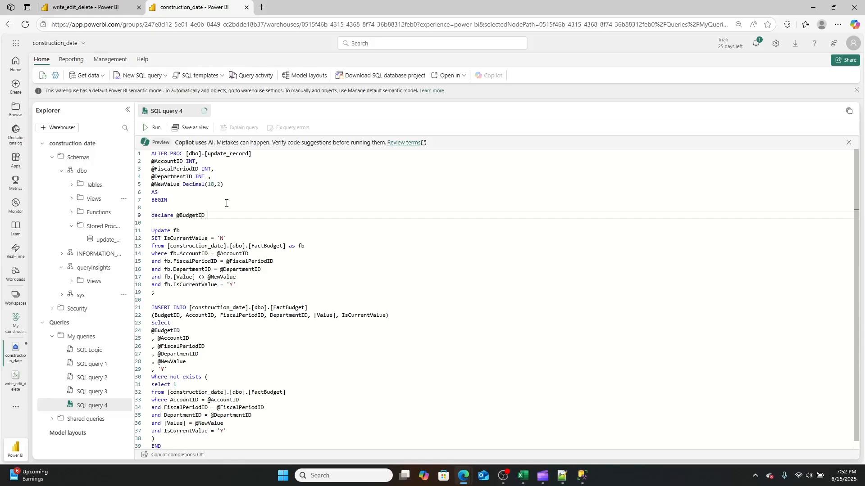
{"action": "type", "text": "int;"}
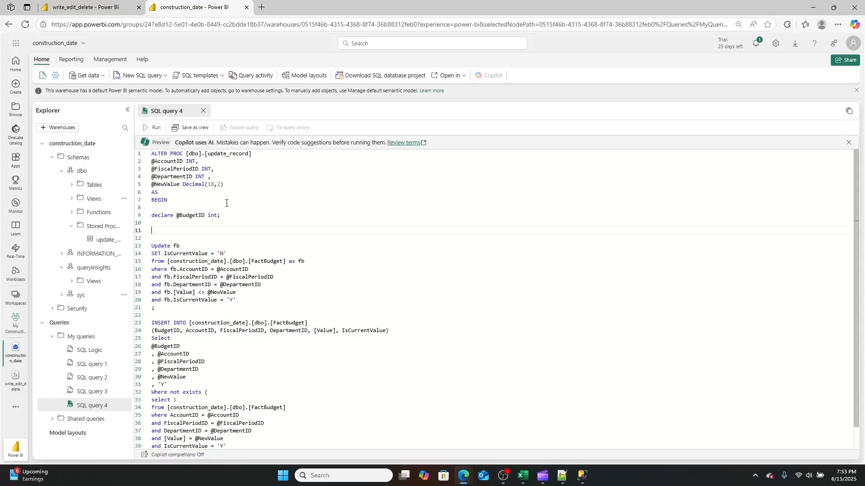
{"action": "type", "text": "select"}
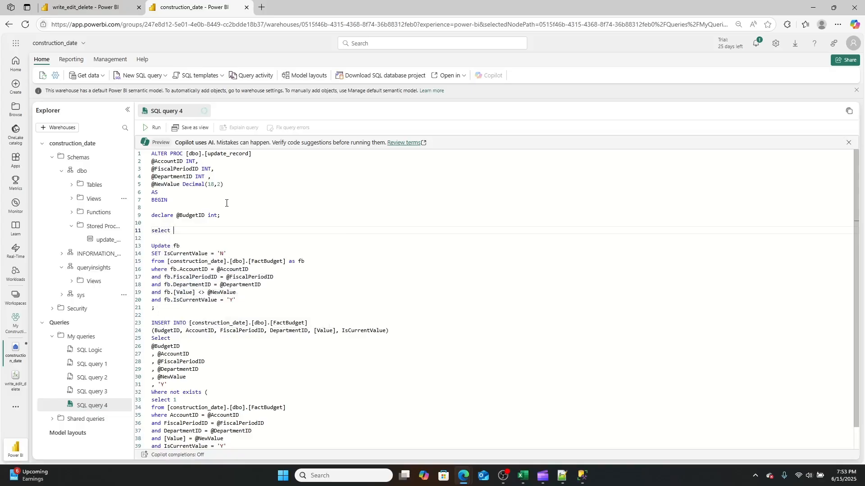
{"action": "type", "text": "@Bu"}
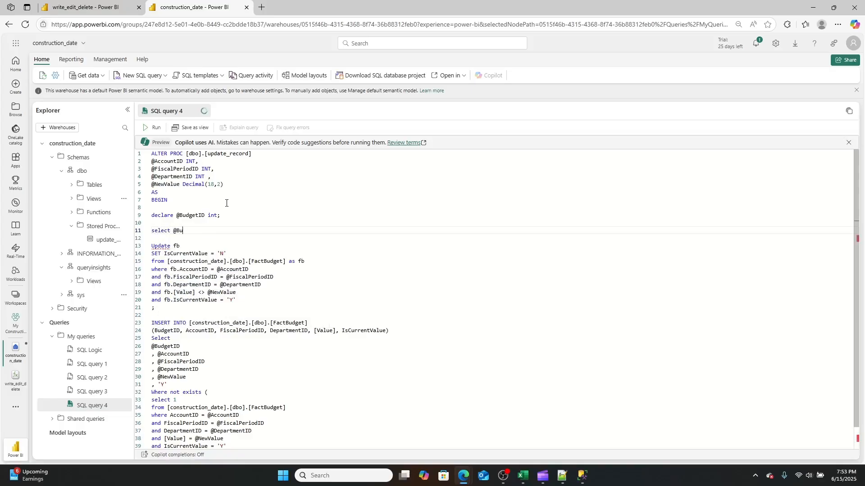
{"action": "type", "text": "dgetID ="}
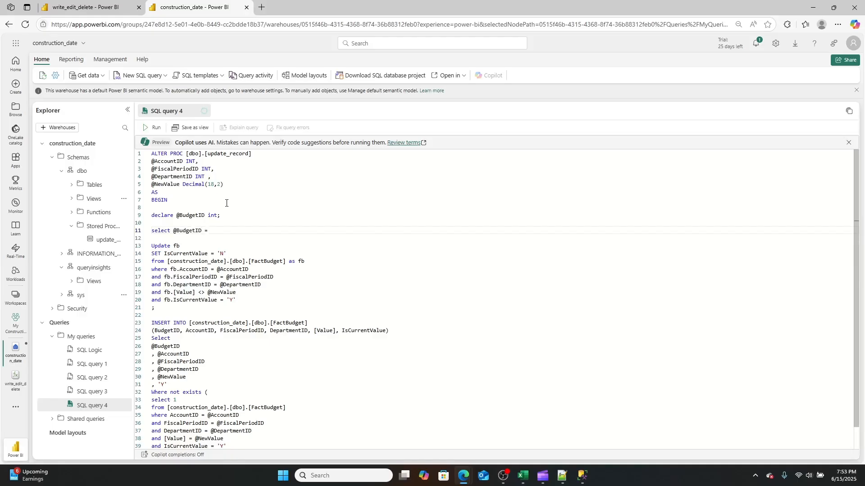
{"action": "type", "text": "min(BudgetID"}
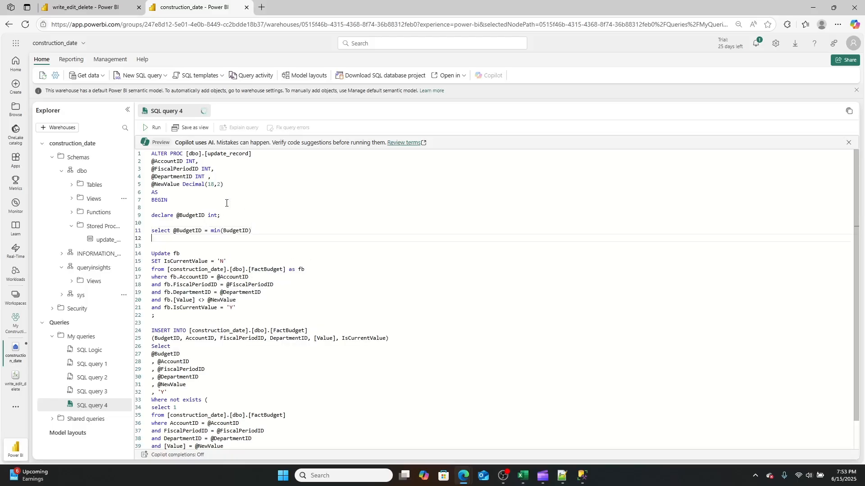
{"action": "type", "text": "from"}
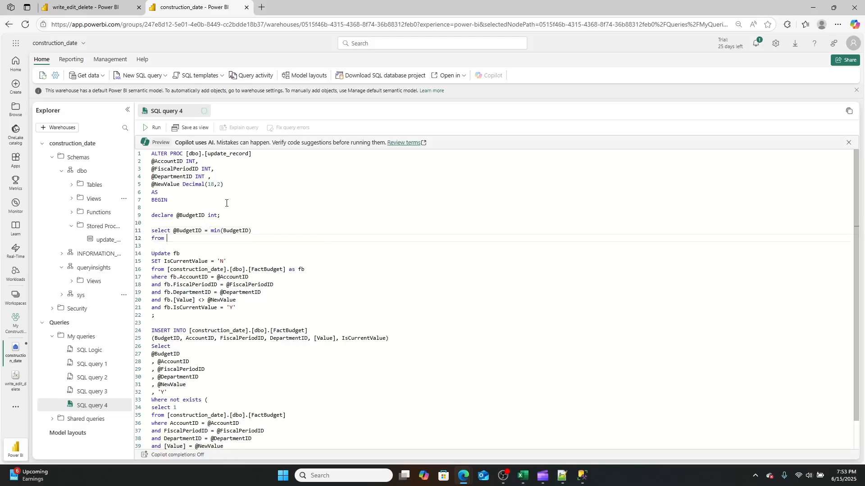
{"action": "type", "text": "[]"}
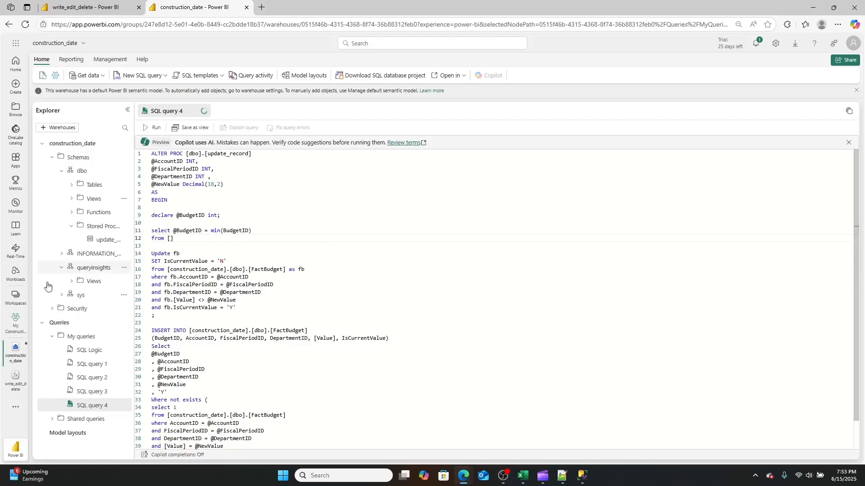
{"action": "left_click", "coordinate": [94, 185]}
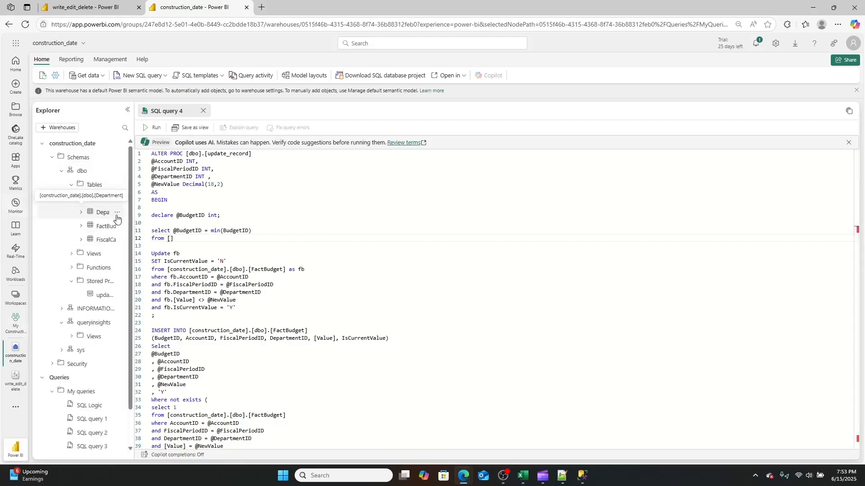
{"action": "right_click", "coordinate": [103, 226]}
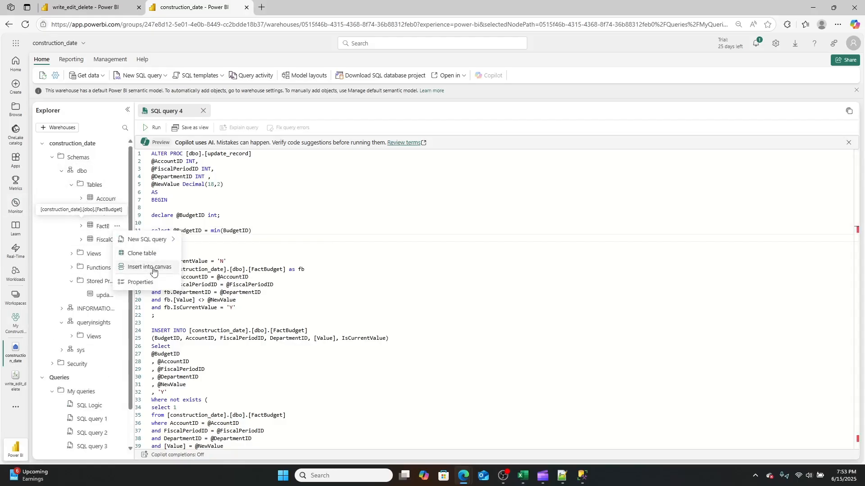
{"action": "left_click", "coordinate": [152, 270]}
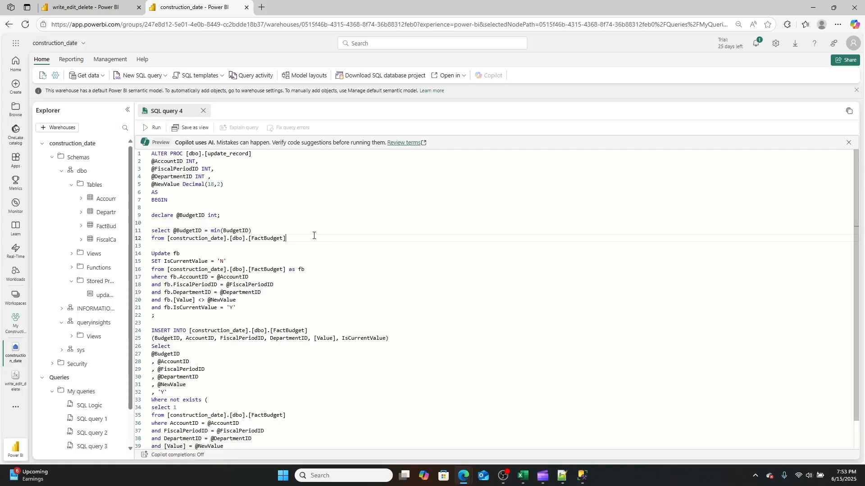
{"action": "type", "text": "where"}
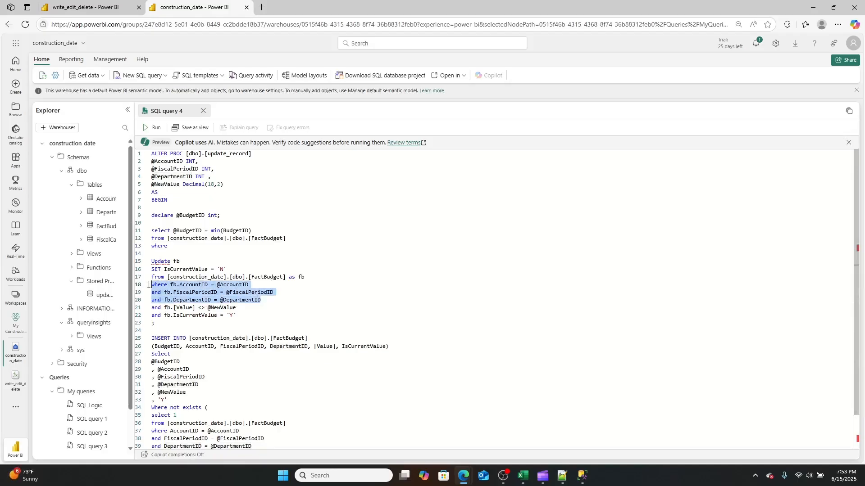
{"action": "left_click", "coordinate": [173, 247]}
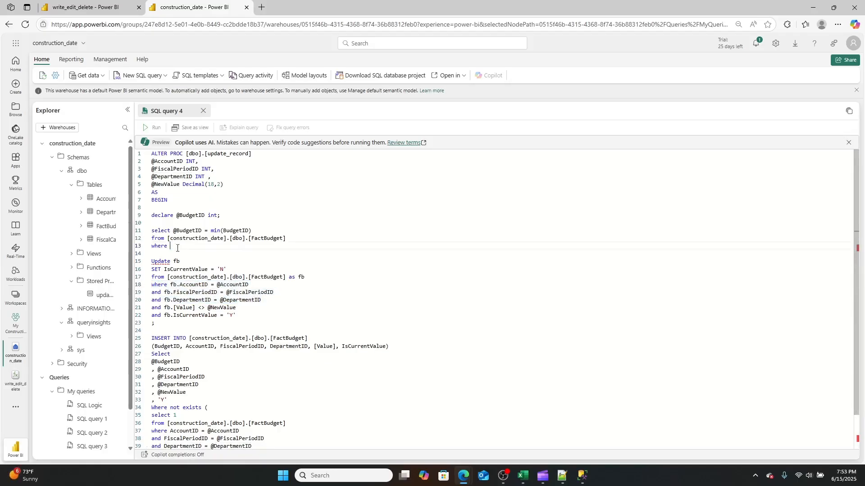
{"action": "type", "text": "fb.AccountID = @AccountID"}
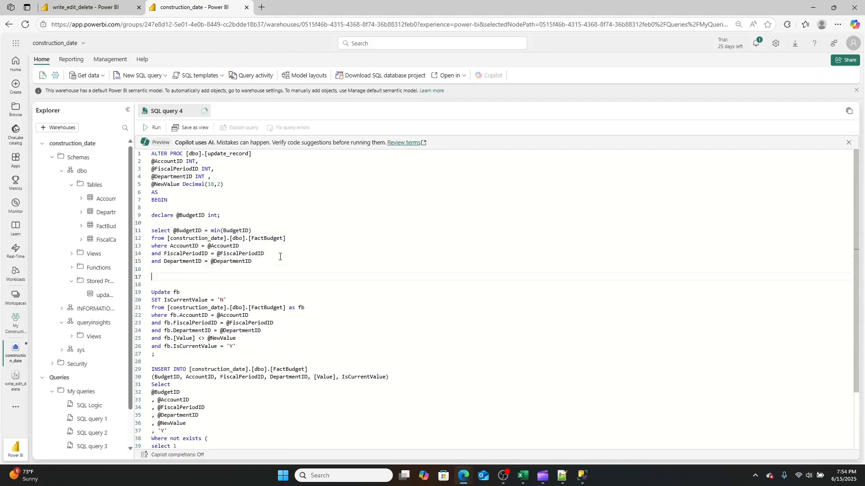
{"action": "type", "text": "IF"}
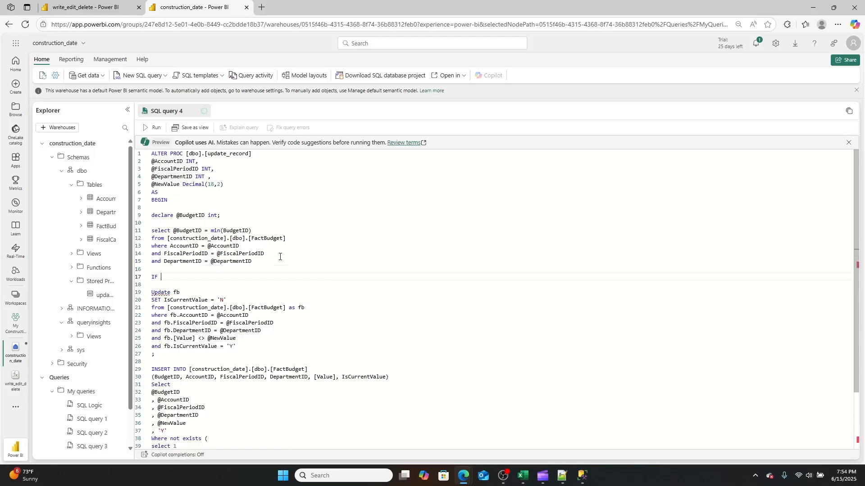
{"action": "double_click", "coordinate": [188, 230]}
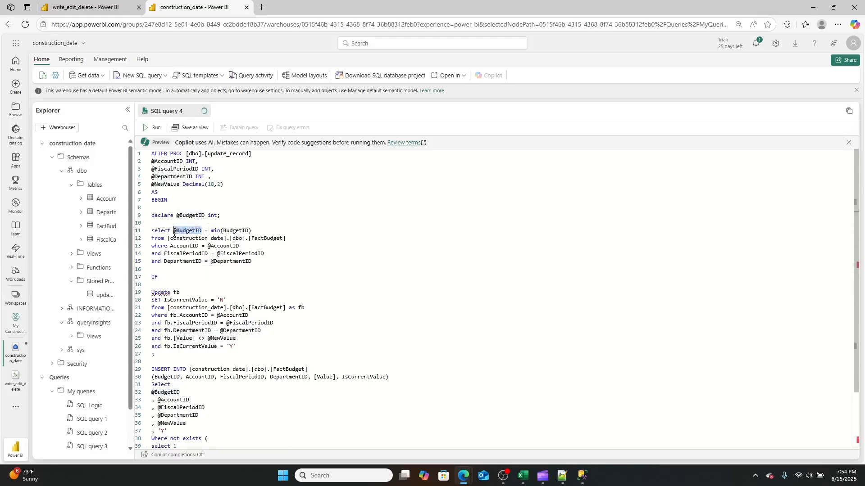
{"action": "type", "text": "@BudgetID is null"}
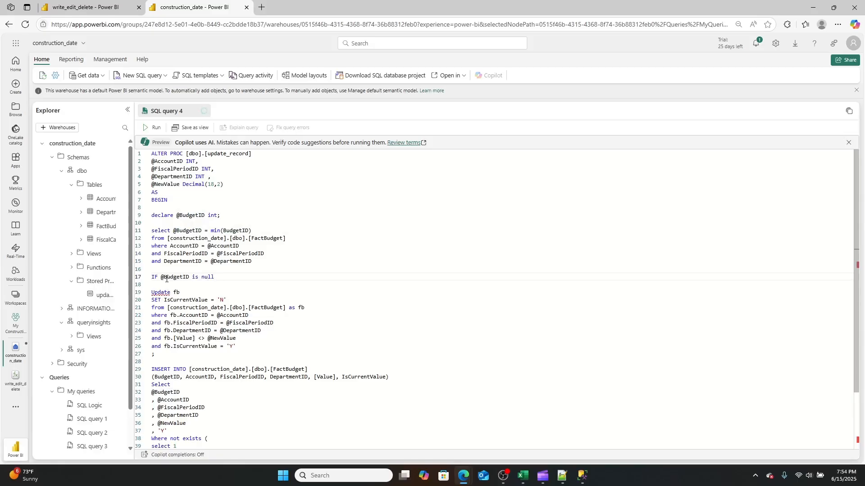
{"action": "type", "text": "Begi"}
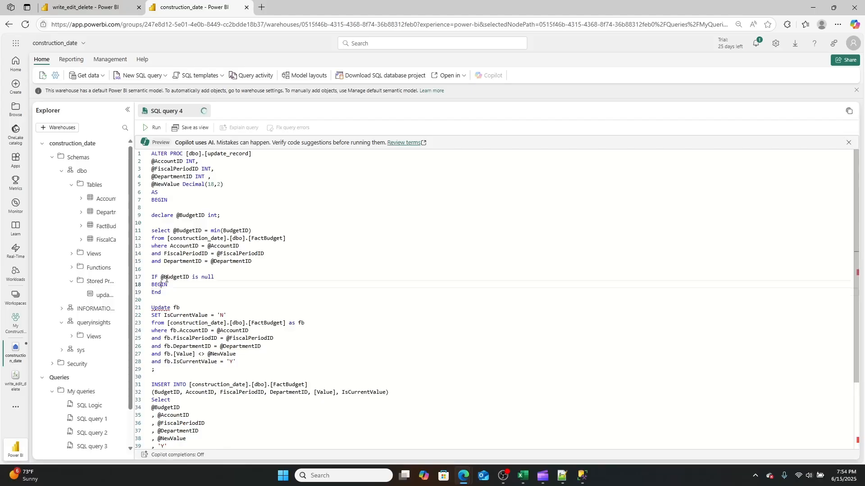
{"action": "key", "text": "enter"}
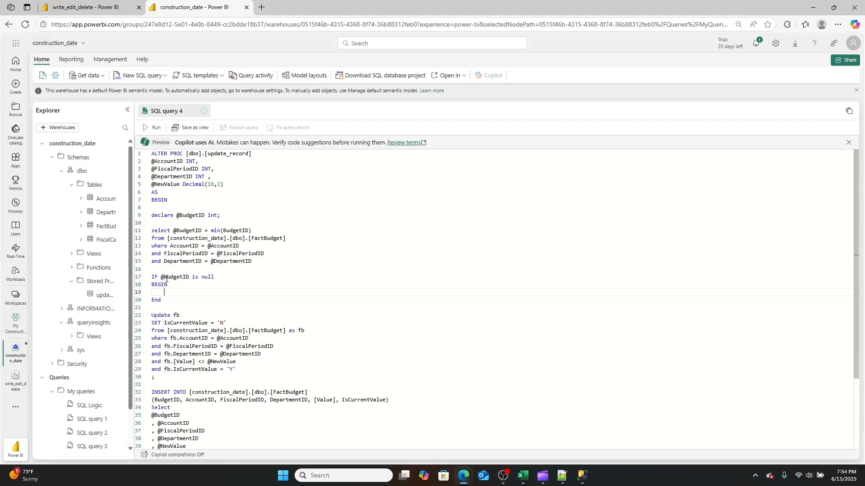
{"action": "type", "text": "Select B"}
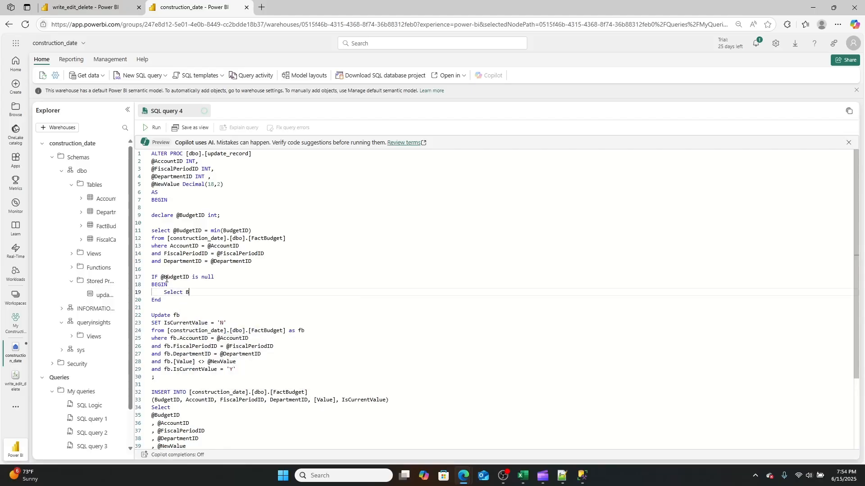
{"action": "type", "text": "@"}
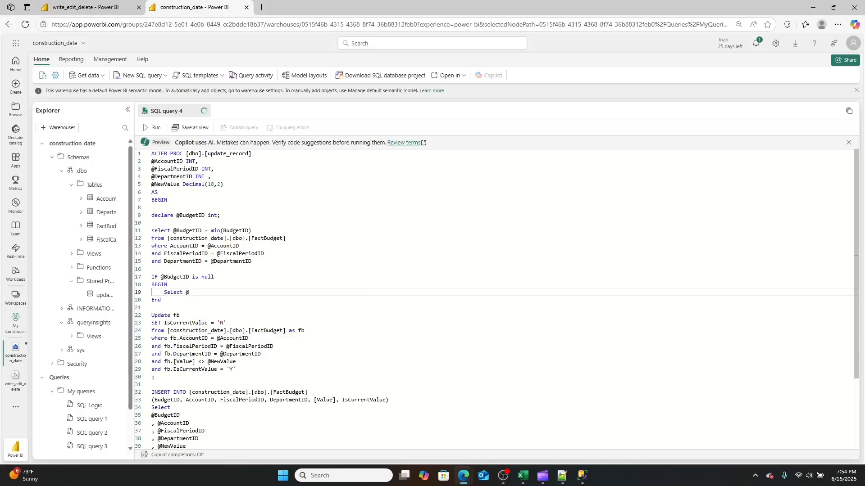
{"action": "type", "text": "BudgetID"}
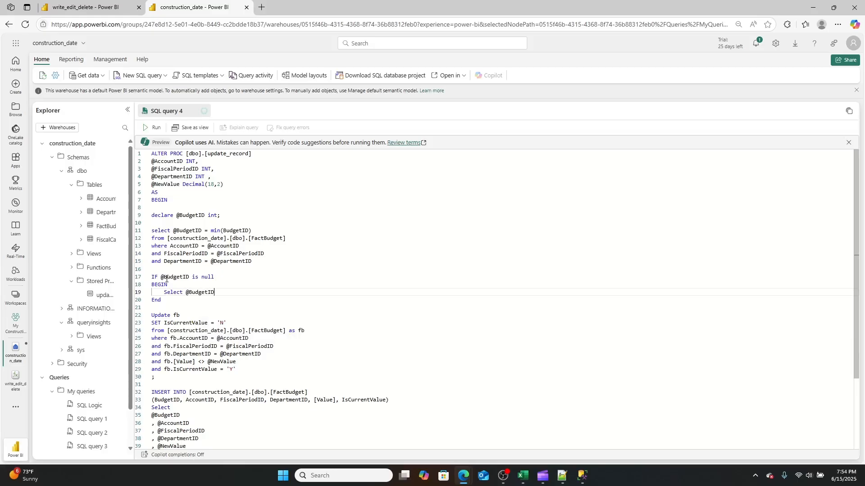
{"action": "type", "text": "= ISNull(m"}
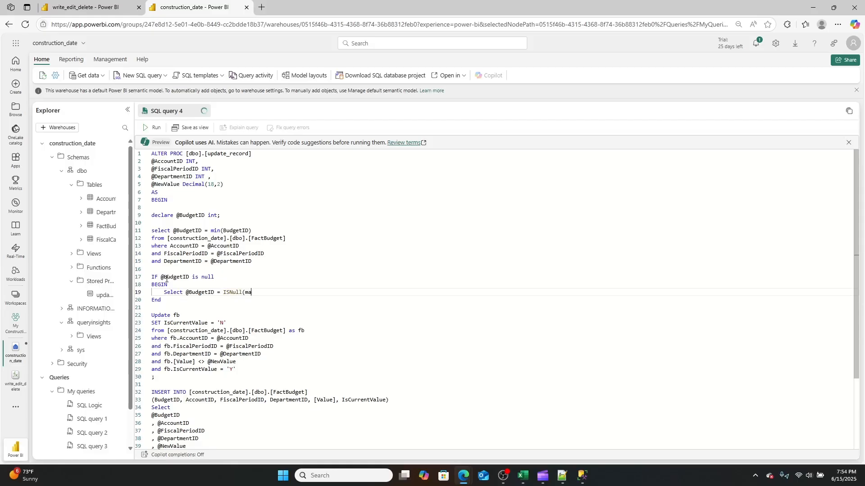
{"action": "type", "text": "ax(Budget"}
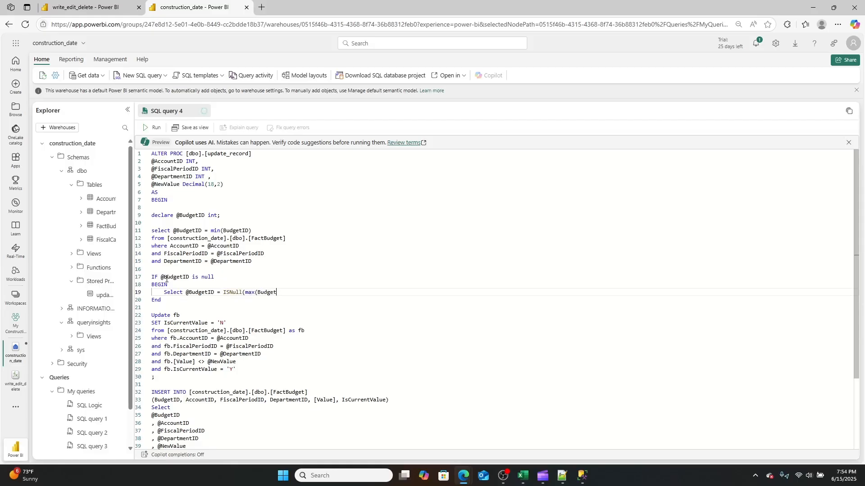
{"action": "type", "text": "ID),"}
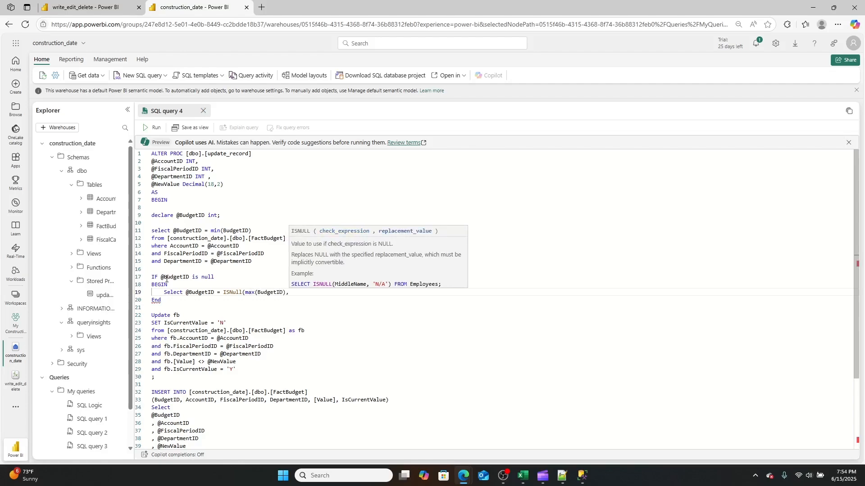
{"action": "type", "text": "0)"}
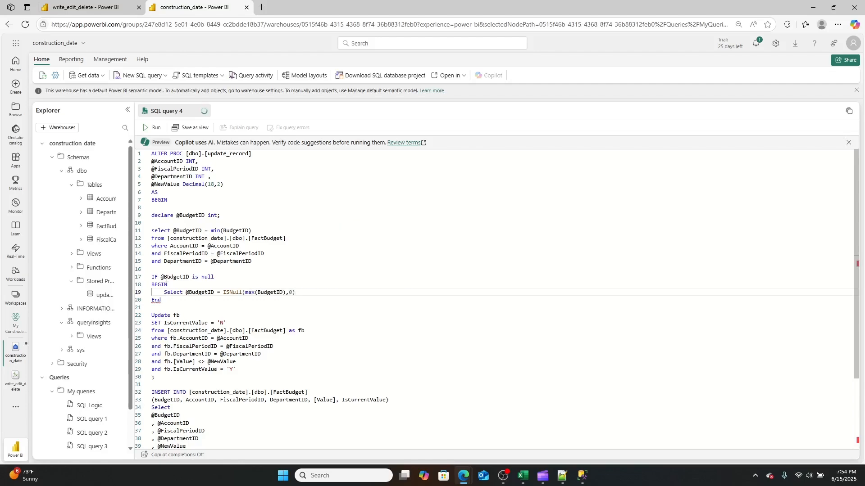
{"action": "type", "text": ")"}
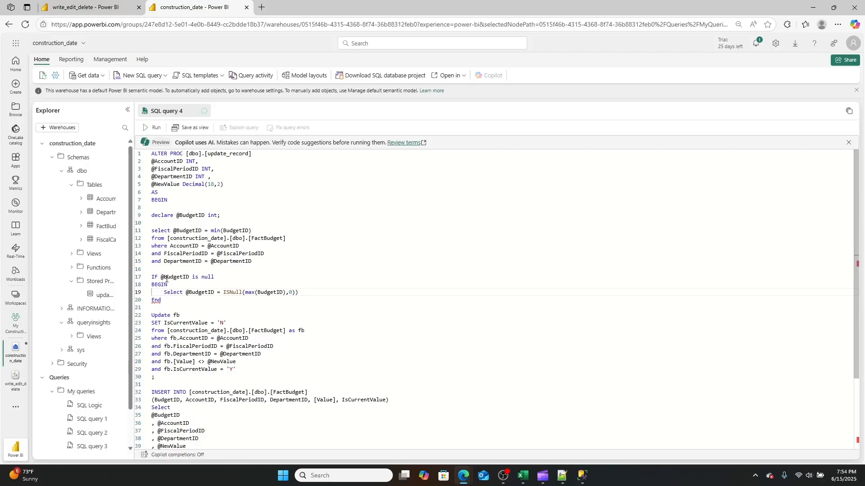
{"action": "type", "text": "+ 1"}
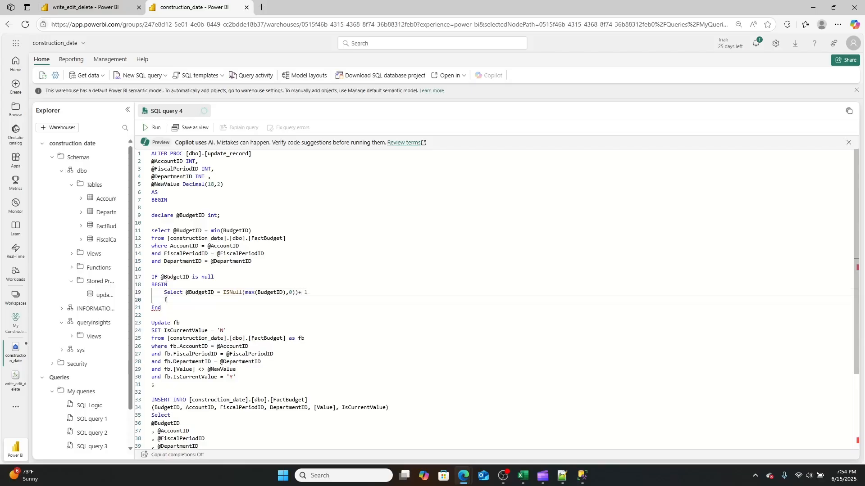
- Source that maximum from [construction_date].[dbo].[FactBudget] and tidy the new lines
{"action": "type", "text": "from"}
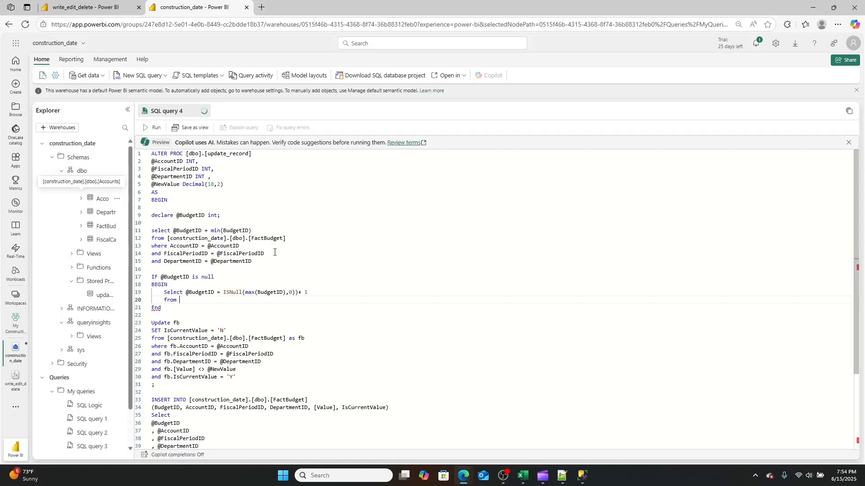
{"action": "double_click", "coordinate": [226, 238]}
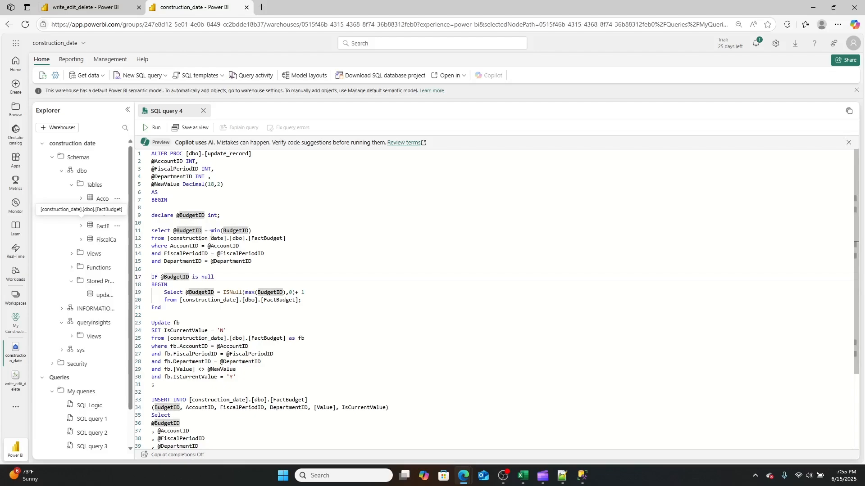
{"action": "left_click_drag", "start_coordinate": [152, 231], "coordinate": [251, 261]}
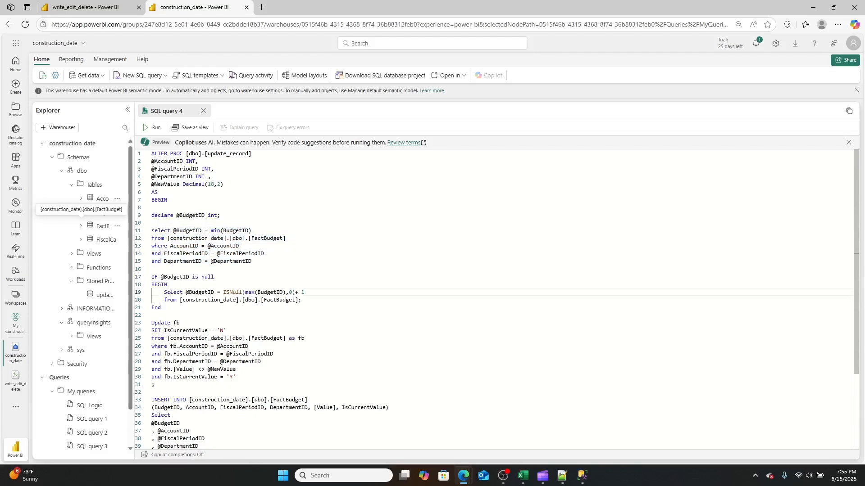
{"action": "left_click_drag", "start_coordinate": [164, 292], "coordinate": [289, 292]}
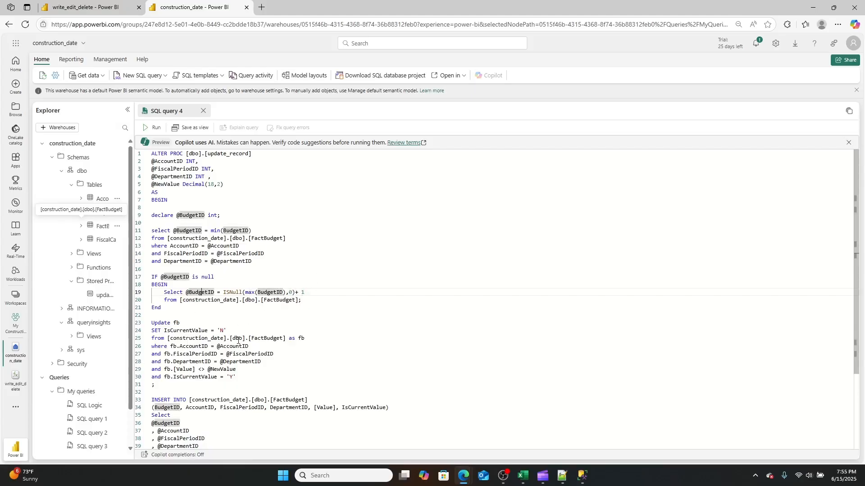
{"action": "scroll", "scroll_direction": "down", "scroll_amount": 3}
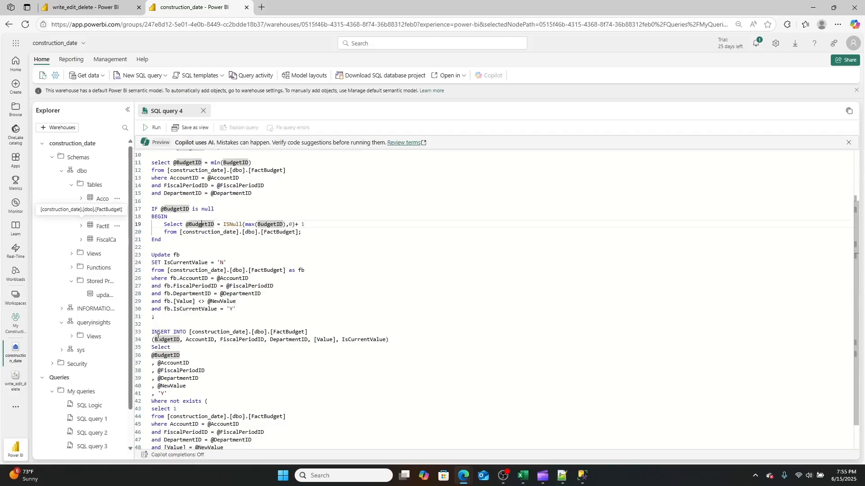
{"action": "scroll", "scroll_direction": "down", "scroll_amount": 3}
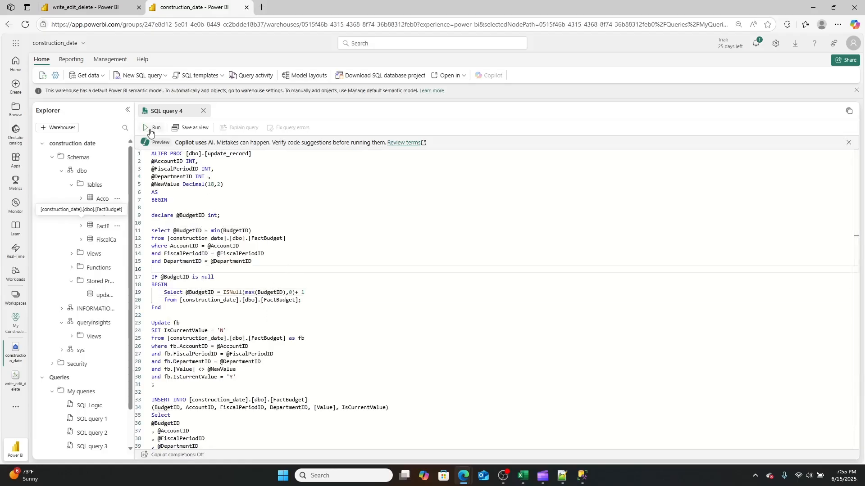
- Run the update_record ALTER PROC and reopen SQL query 3 with the EXEC call
{"action": "left_click", "coordinate": [157, 128]}
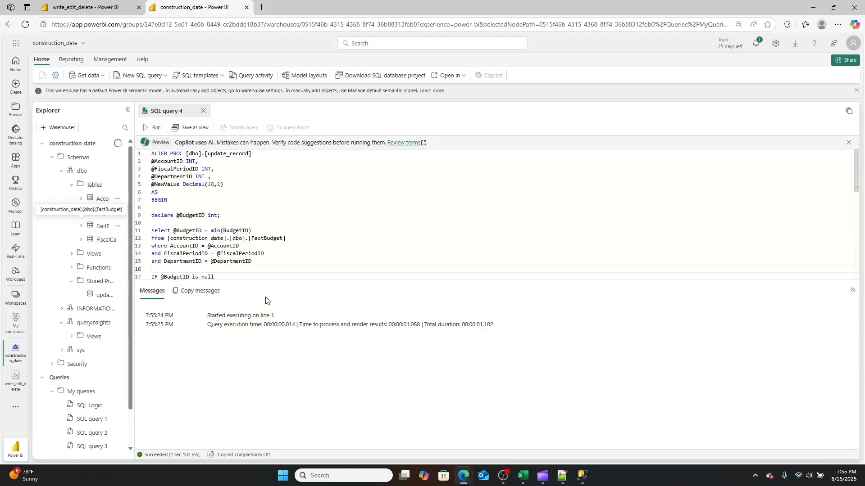
{"action": "scroll", "scroll_direction": "down", "scroll_amount": 3}
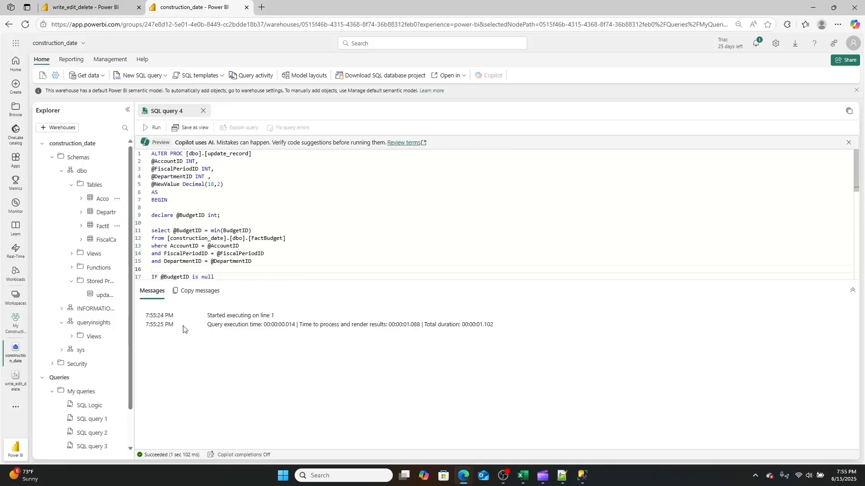
{"action": "left_click", "coordinate": [92, 406]}
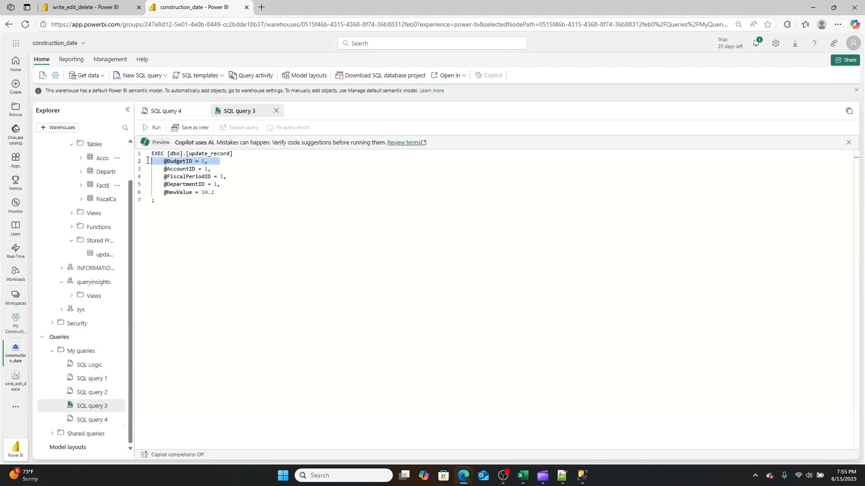
- Drop the BudgetID argument, run update_record for department 2, and begin 'select * from'
{"action": "key", "text": "Delete"}
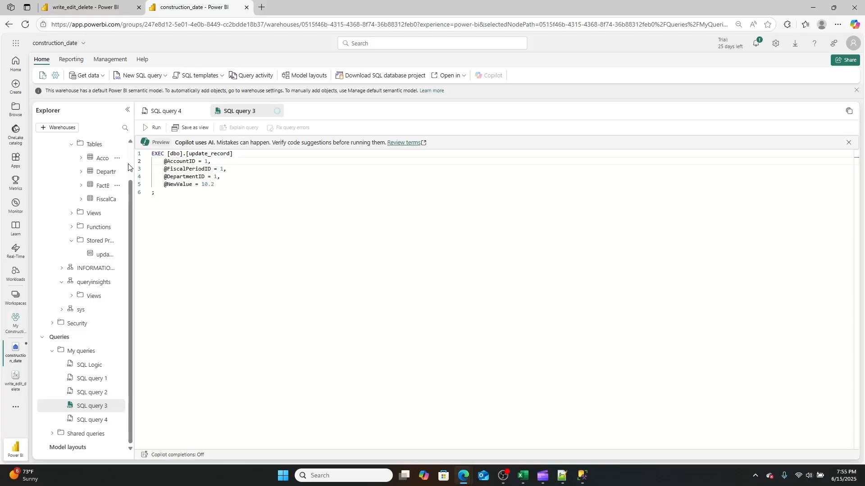
{"action": "left_click", "coordinate": [156, 128]}
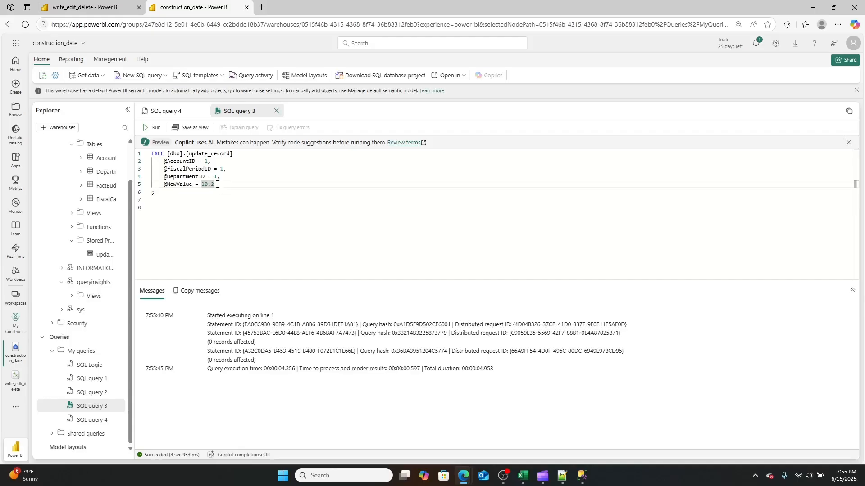
{"action": "type", "text": "2"}
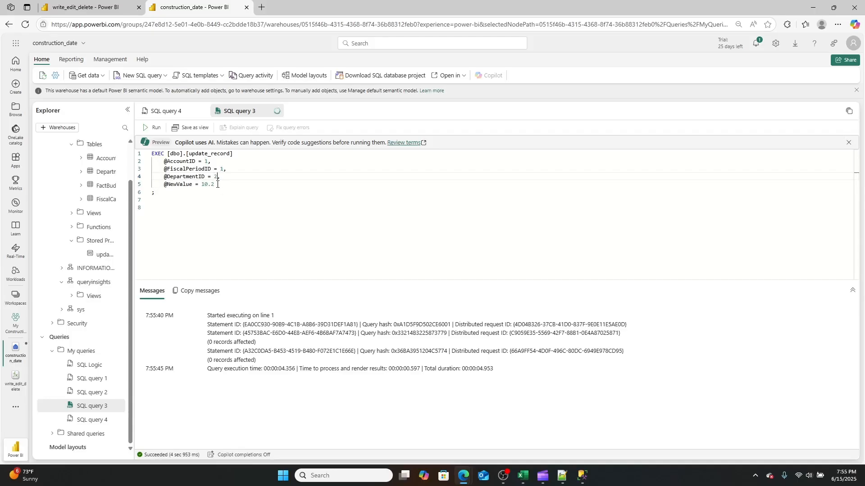
{"action": "left_click", "coordinate": [156, 127]}
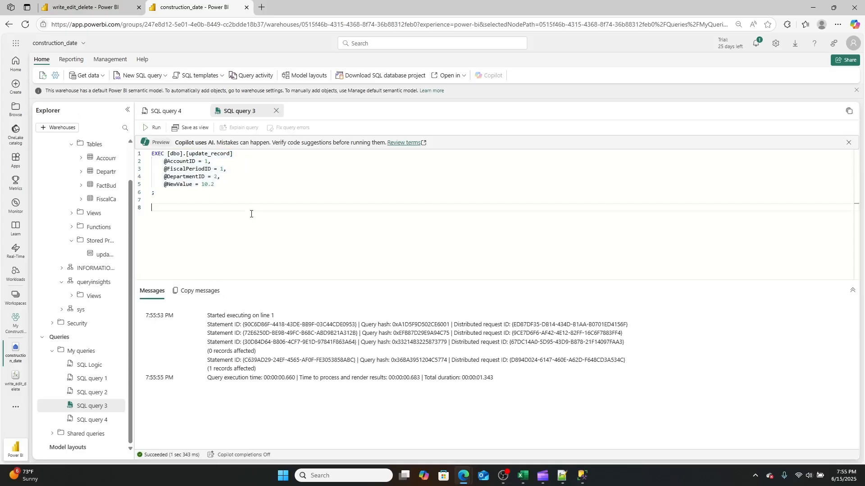
{"action": "type", "text": "select *"}
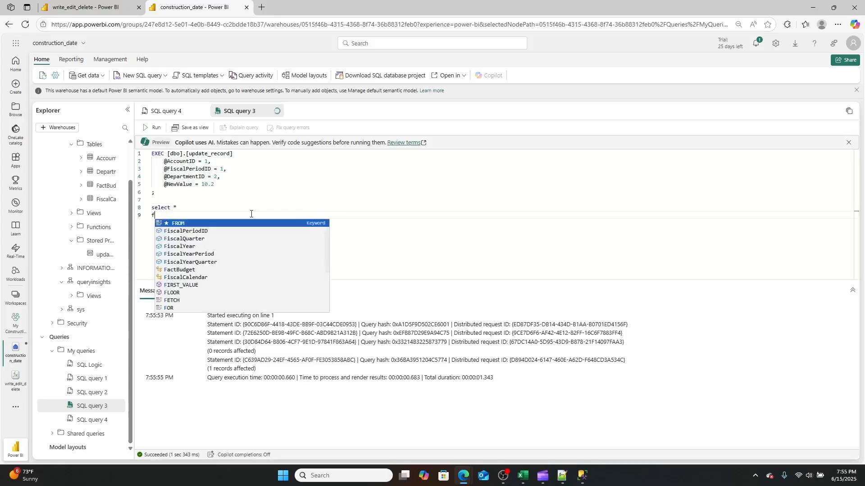
{"action": "type", "text": "rom"}
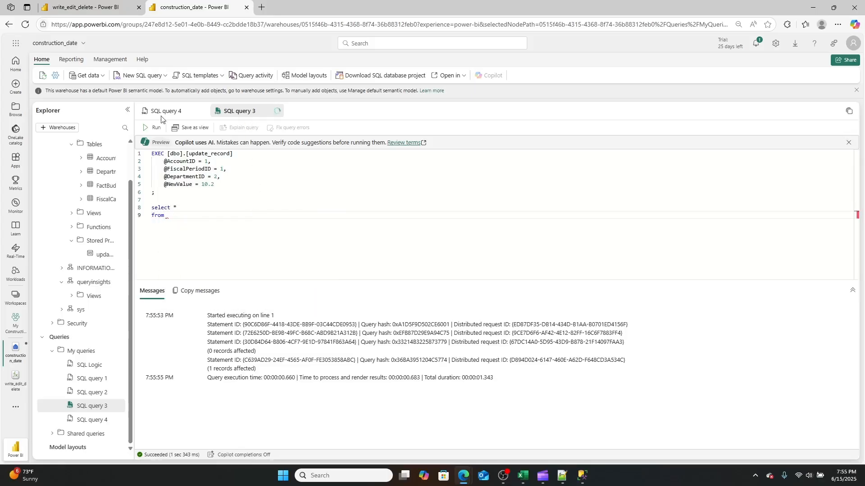
- Return to SQL query 4 and scroll through the update_record procedure definition
{"action": "left_click", "coordinate": [165, 110]}
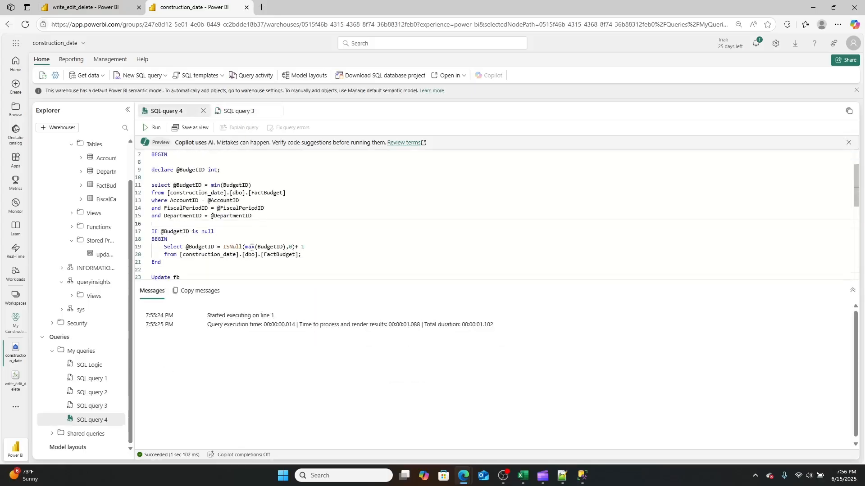
{"action": "scroll", "scroll_direction": "down", "scroll_amount": 3}
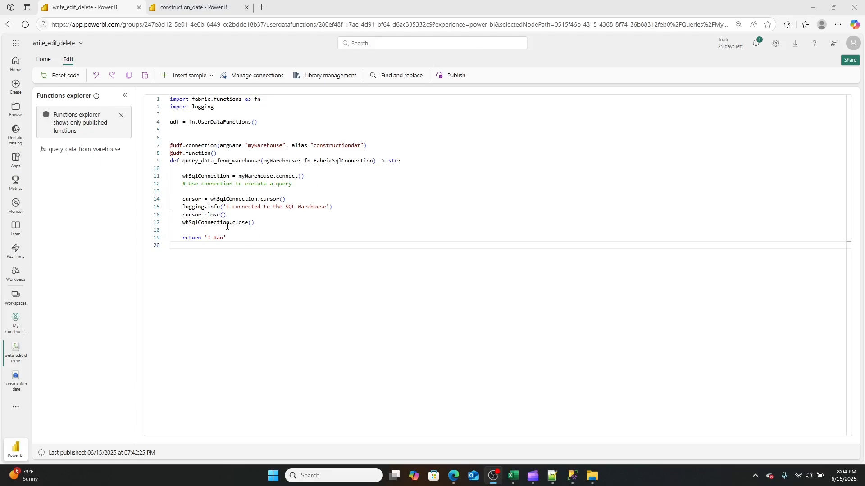
- Add cursor.execute(query, data) after the logging line in the Python function
{"action": "left_click_drag", "start_coordinate": [182, 207], "coordinate": [329, 207]}
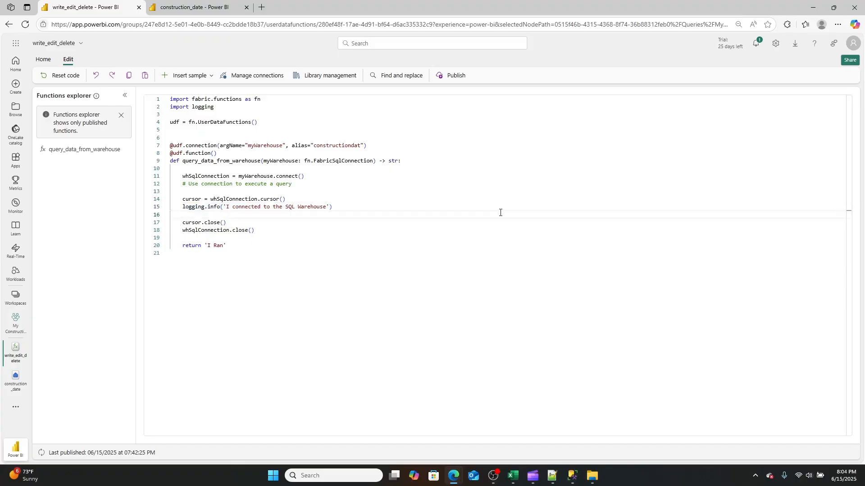
{"action": "type", "text": "cursor."}
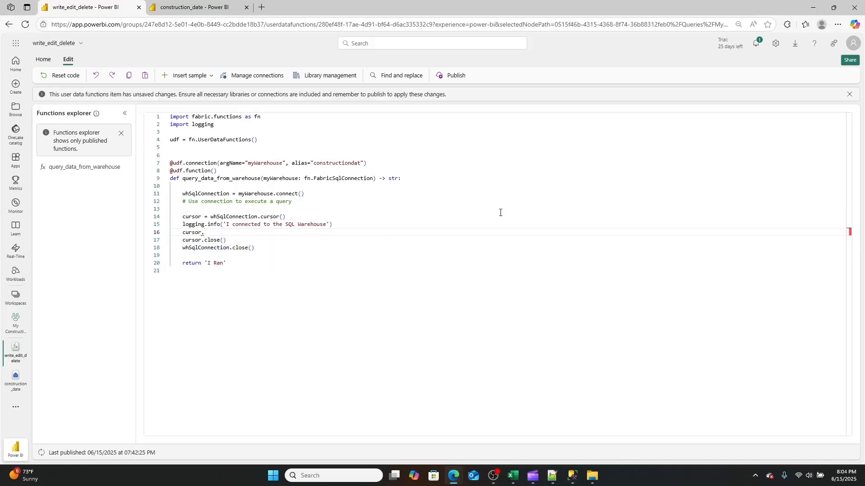
{"action": "type", "text": "execute"}
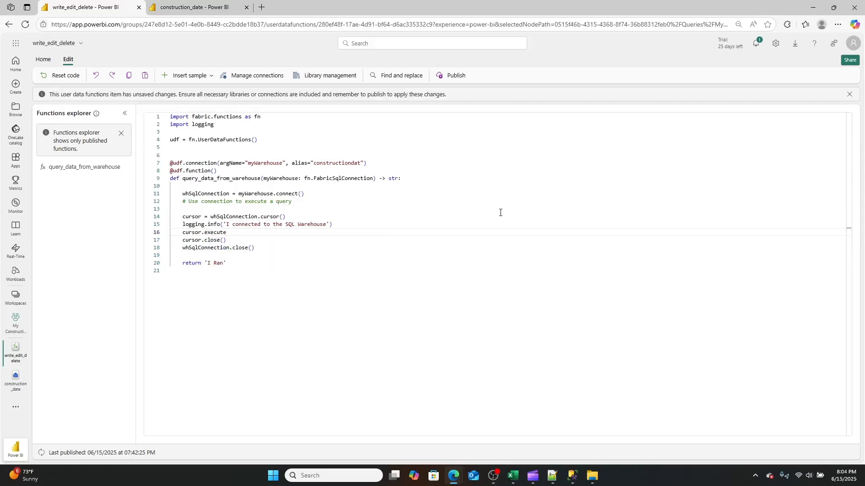
{"action": "type", "text": "query, data)"}
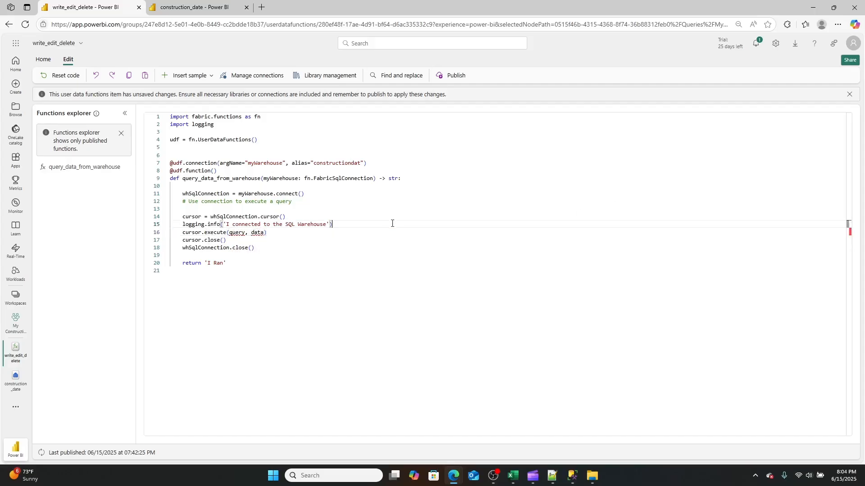
{"action": "type", "text": "query = \"\"\"EXEC [dbo].[update_record"}
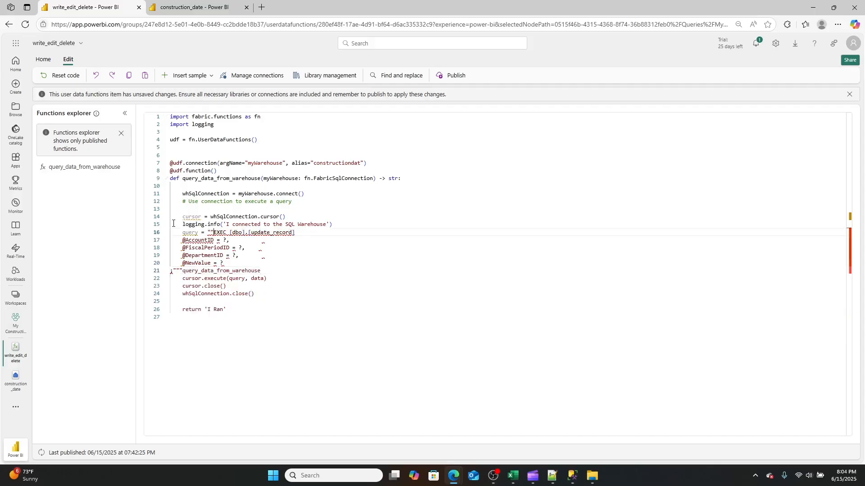
- Place the EXEC [dbo].[update_record] query on its own indented lines and start data = ()
{"action": "key", "text": "Enter"}
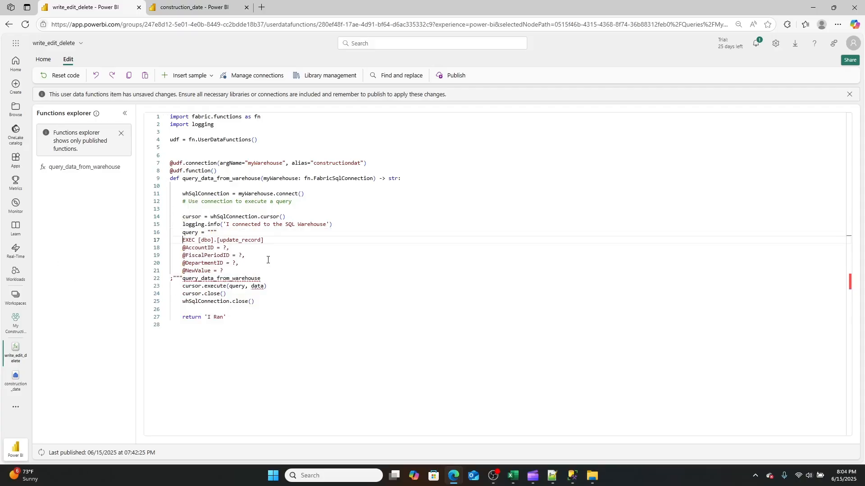
{"action": "double_click", "coordinate": [221, 278]}
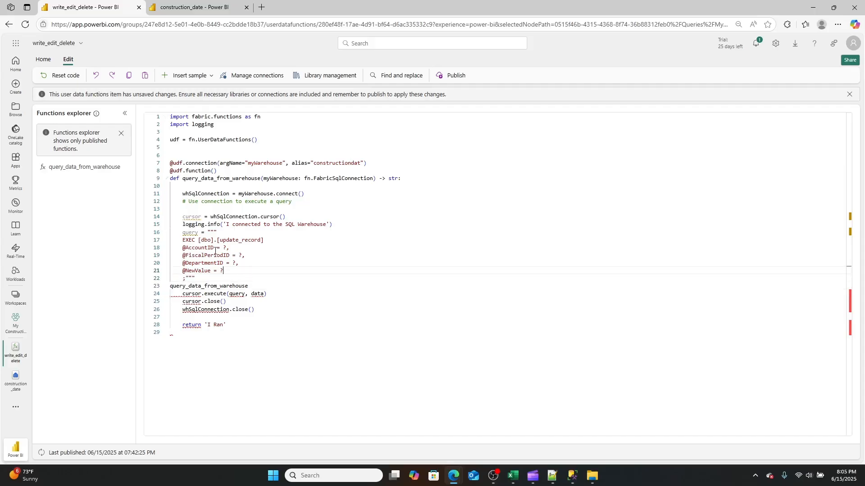
{"action": "left_click_drag", "start_coordinate": [182, 248], "coordinate": [223, 271]}
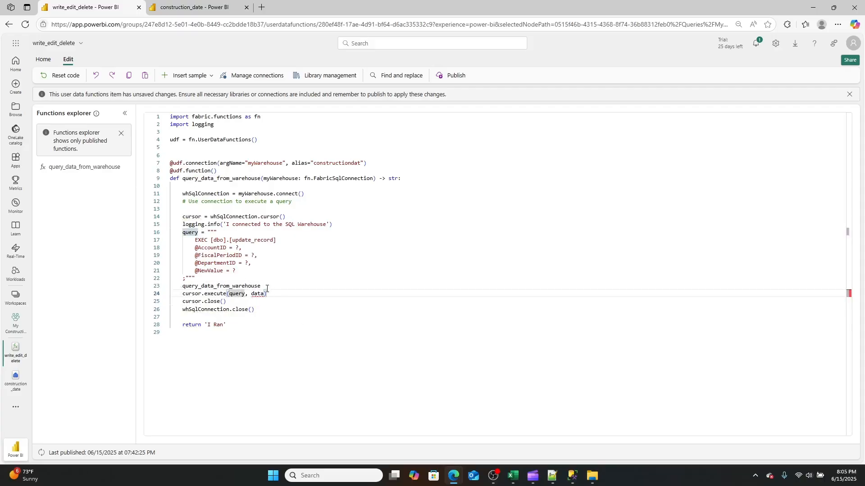
{"action": "type", "text": "data = ("}
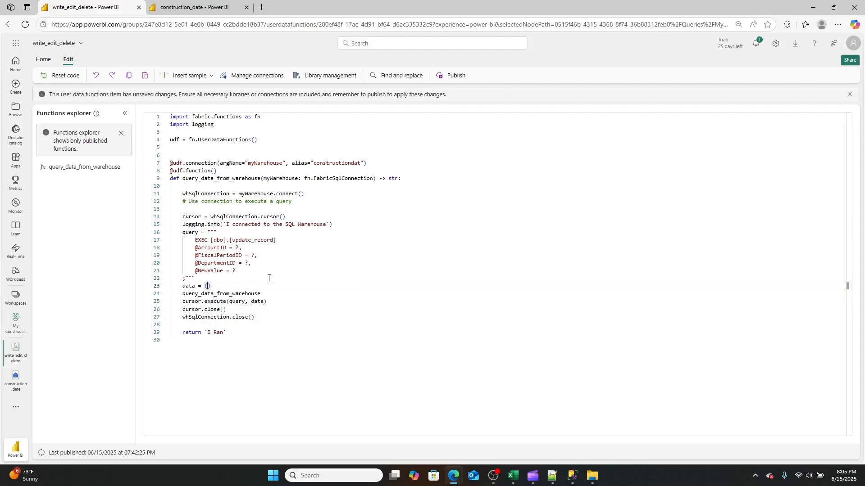
{"action": "mouse_move", "coordinate": [395, 189]}
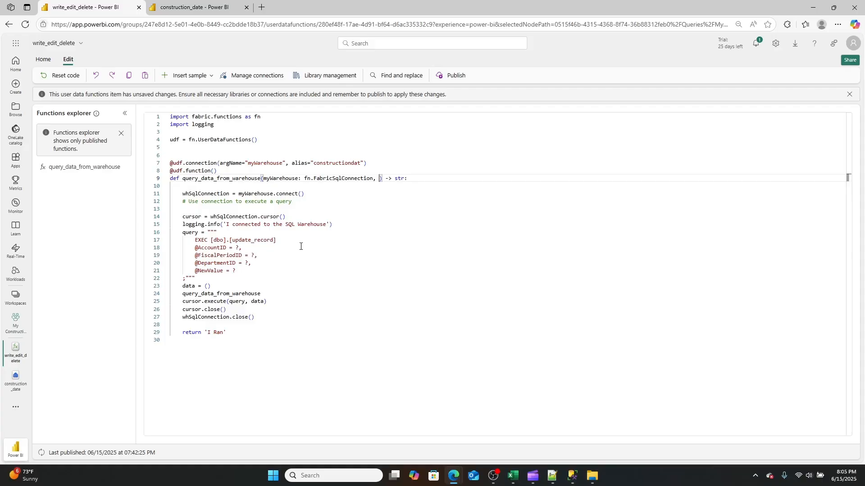
- Add AccountID: str, FiscalPeriodID: str, DepartmentID: str and value: float to the def line
{"action": "type", "text": "AccountID: str,"}
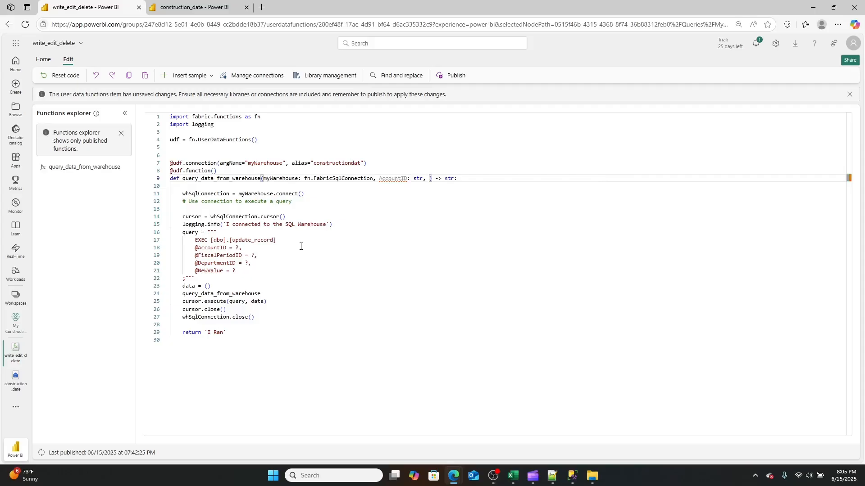
{"action": "type", "text": "FiscalPeriodID: str,"}
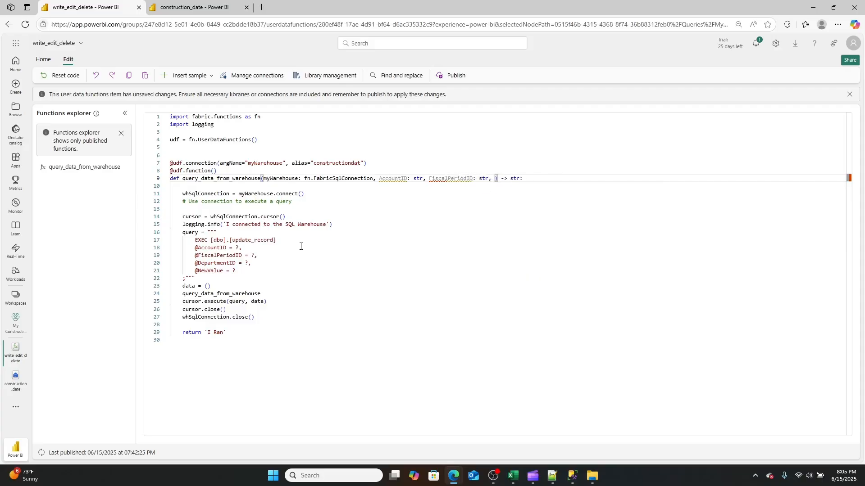
{"action": "type", "text": "DepartmentID: str, v"}
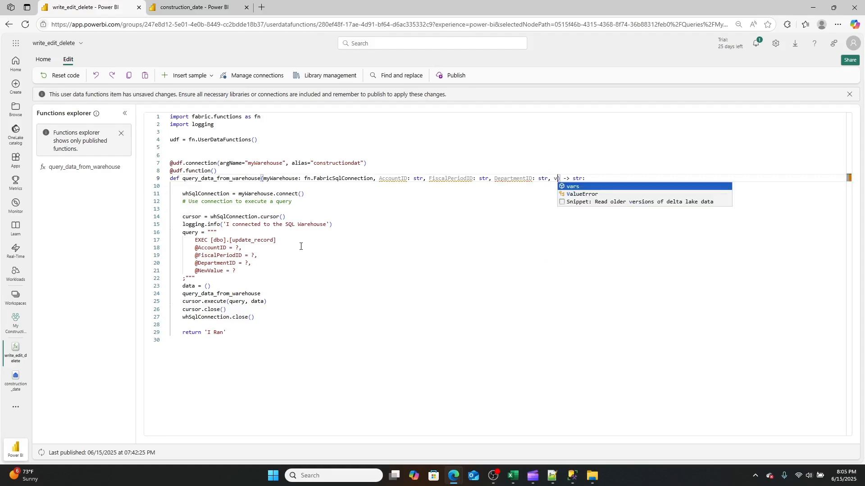
{"action": "type", "text": "alue:"}
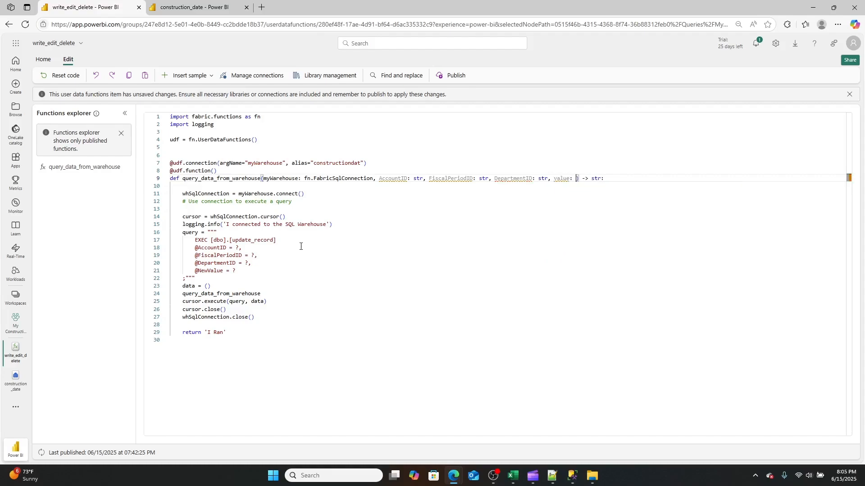
{"action": "type", "text": "float"}
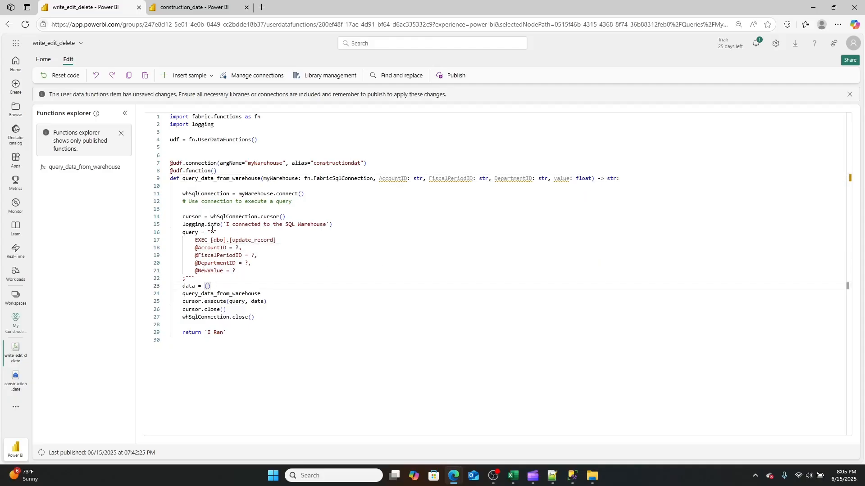
- Fill the tuple as data = (AccountID, FiscalPeriodID, DepartmentID, value)
{"action": "double_click", "coordinate": [392, 178]}
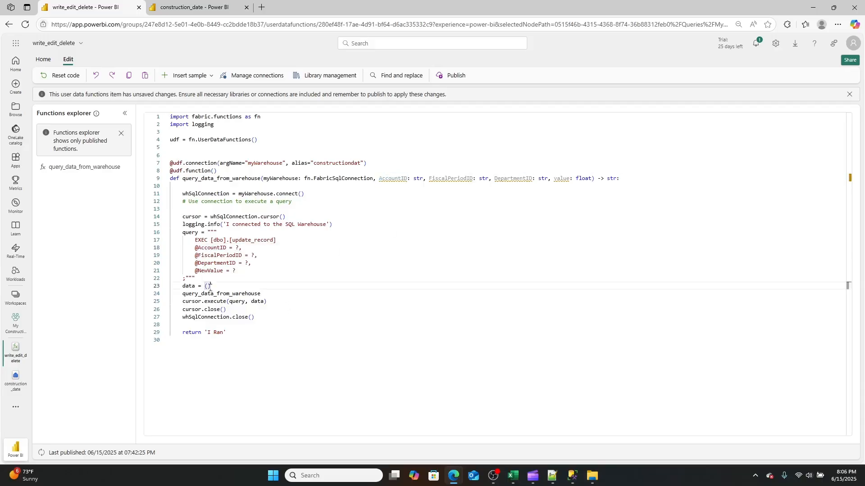
{"action": "type", "text": "AccountID,"}
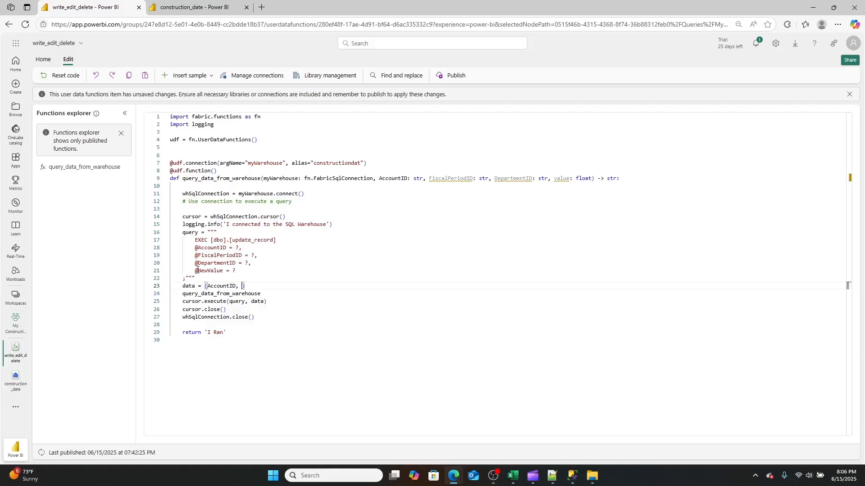
{"action": "double_click", "coordinate": [449, 178]}
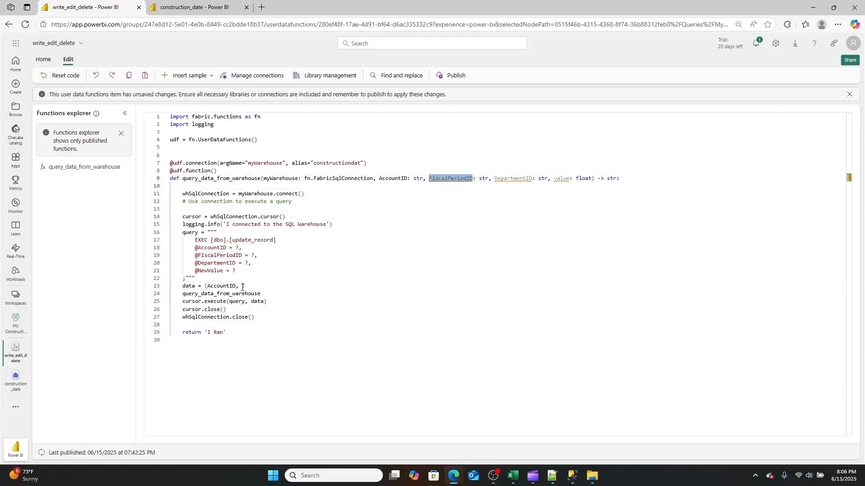
{"action": "type", "text": "FiscalPeriodID,"}
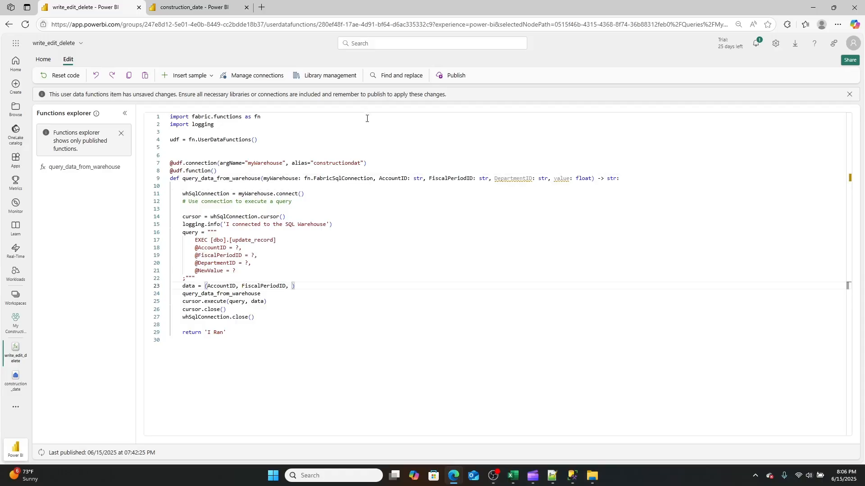
{"action": "double_click", "coordinate": [512, 179]}
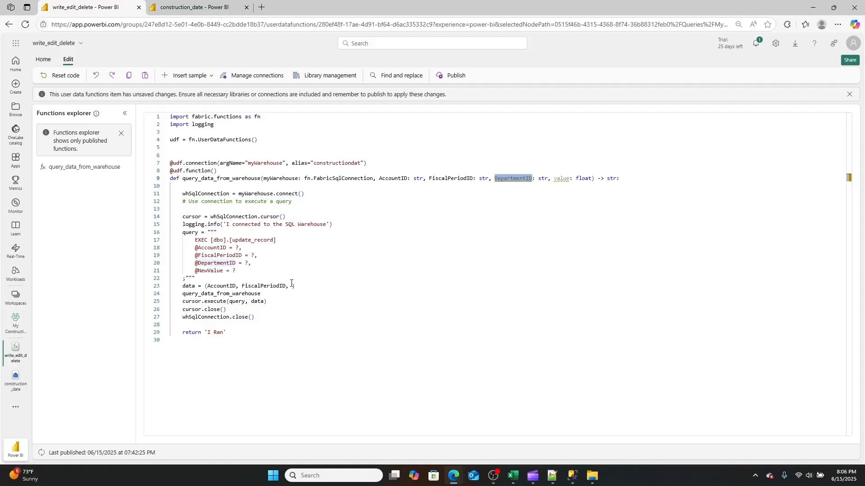
{"action": "type", "text": "DepartmentID"}
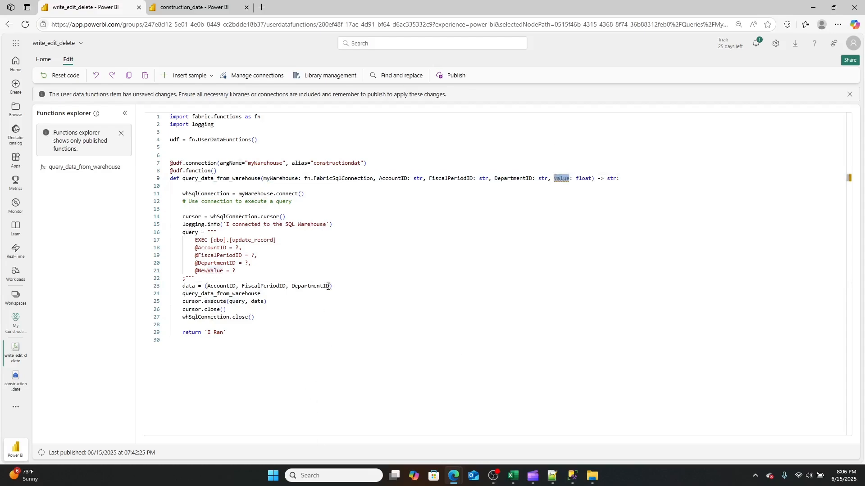
{"action": "type", "text": ",value"}
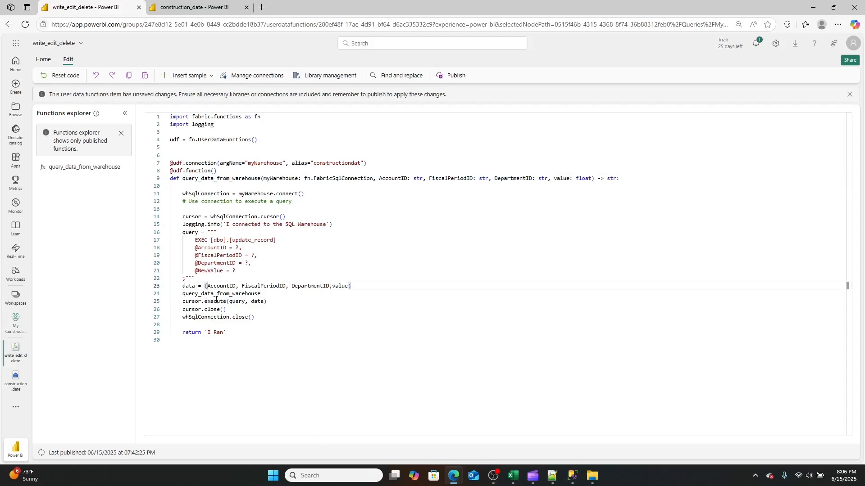
{"action": "double_click", "coordinate": [237, 301]}
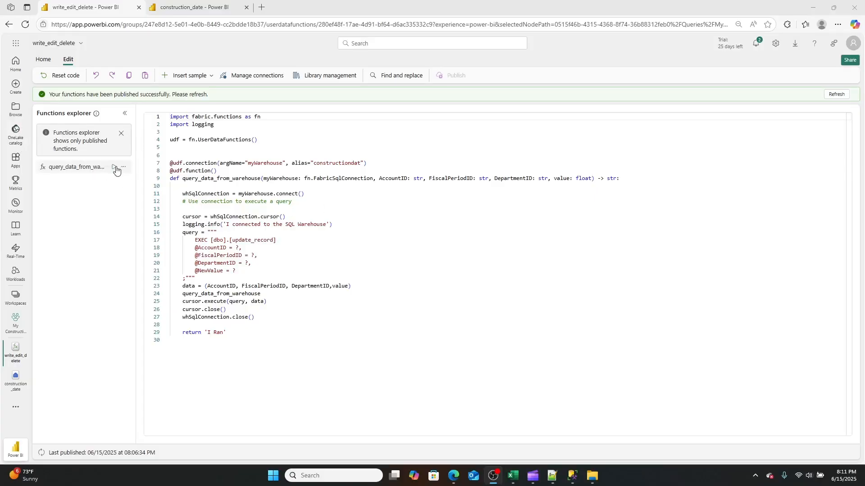
- Test-run query_data_from_warehouse with IDs 1, 1, 1 and value 10.2, returning 'I Ran'
{"action": "left_click", "coordinate": [114, 169]}
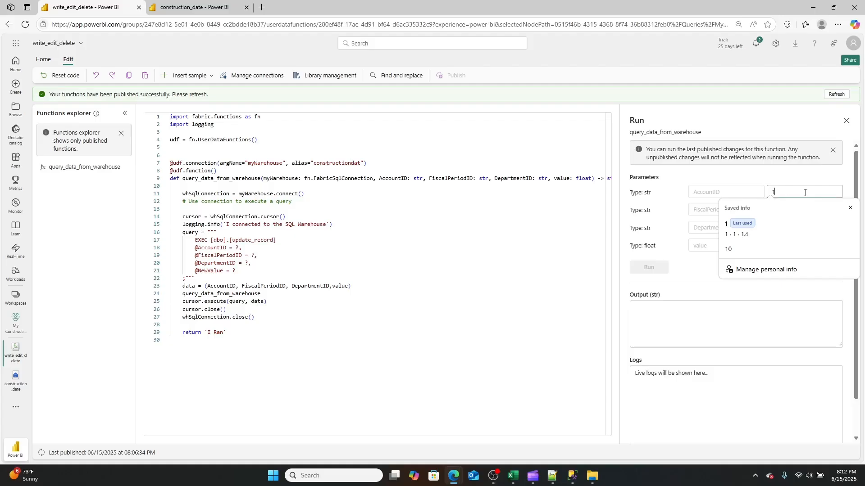
{"action": "left_click", "coordinate": [804, 210]}
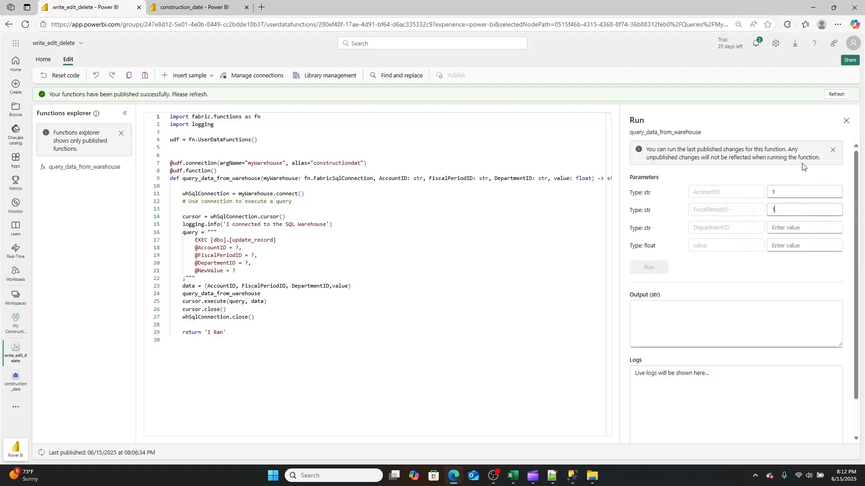
{"action": "type", "text": "1"}
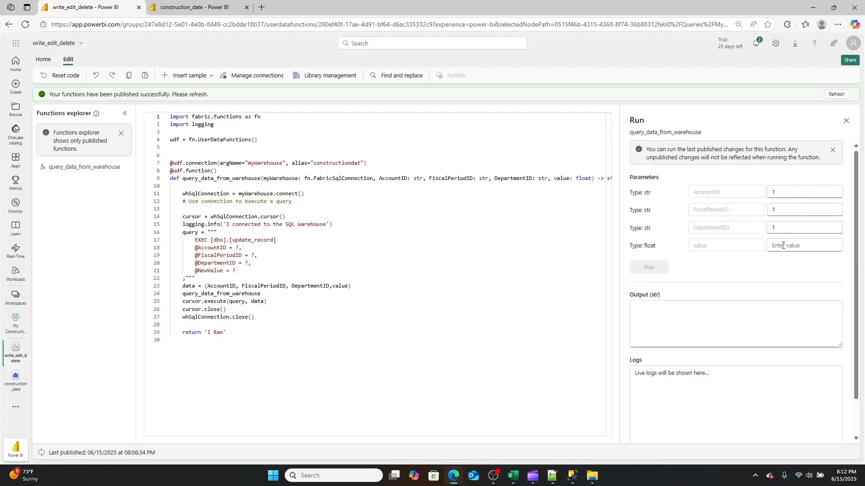
{"action": "type", "text": "10.2"}
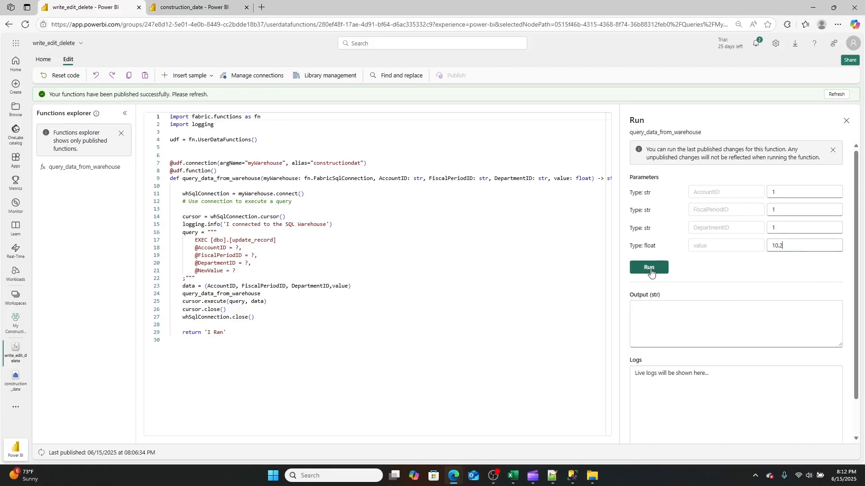
{"action": "left_click", "coordinate": [649, 267]}
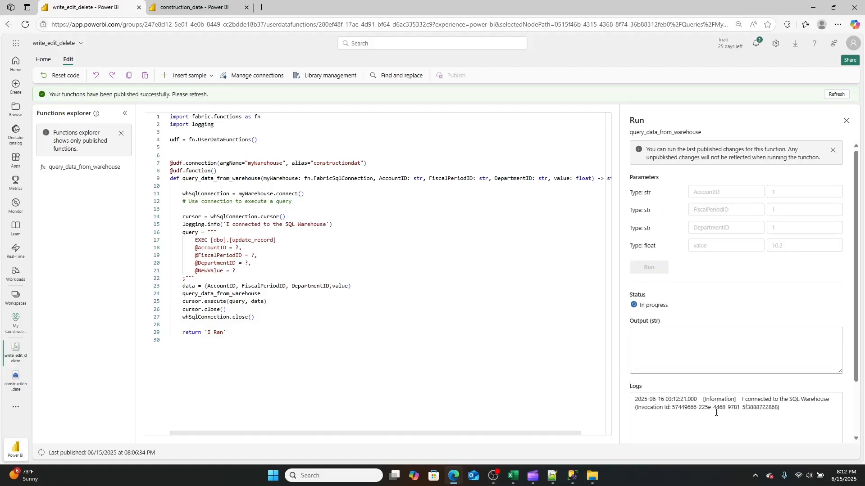
{"action": "double_click", "coordinate": [787, 399]}
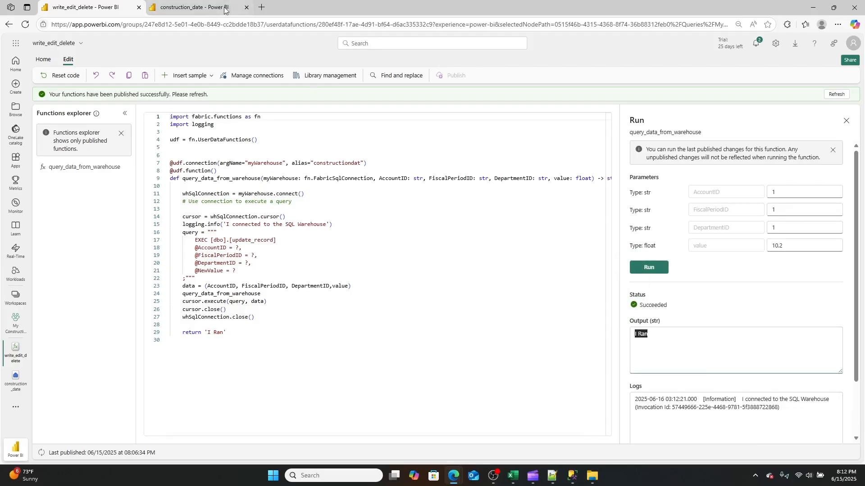
- In the construction_date warehouse, run select * from FactBudget in place of the delete statement
{"action": "left_click", "coordinate": [200, 7]}
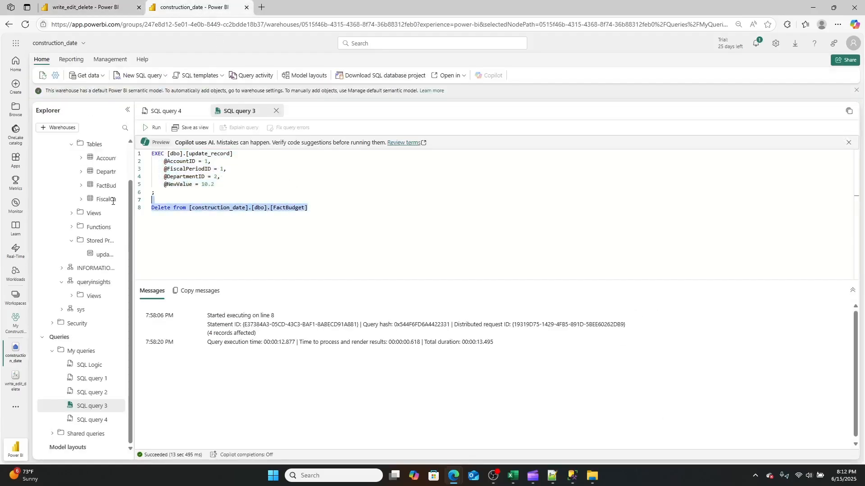
{"action": "left_click", "coordinate": [171, 208]}
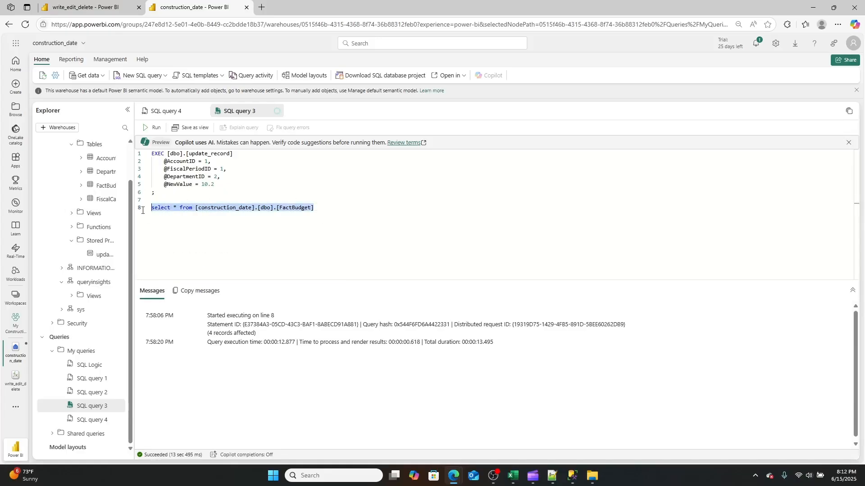
{"action": "left_click", "coordinate": [157, 128]}
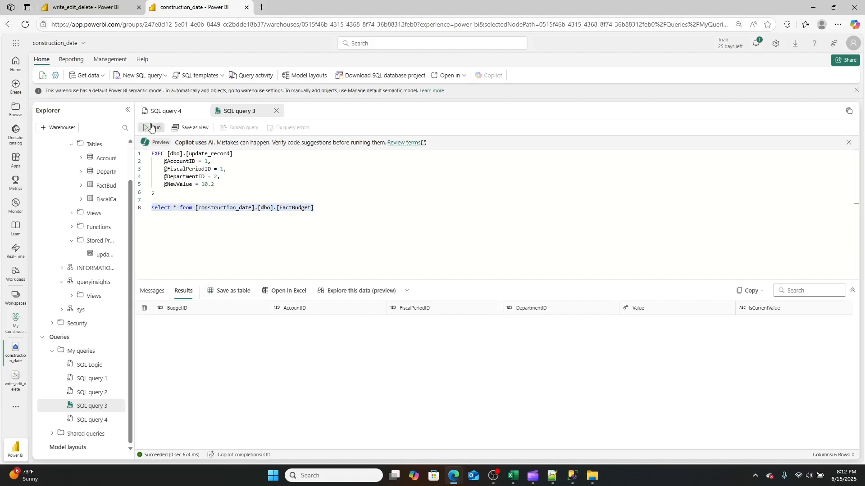
{"action": "left_click", "coordinate": [83, 7]}
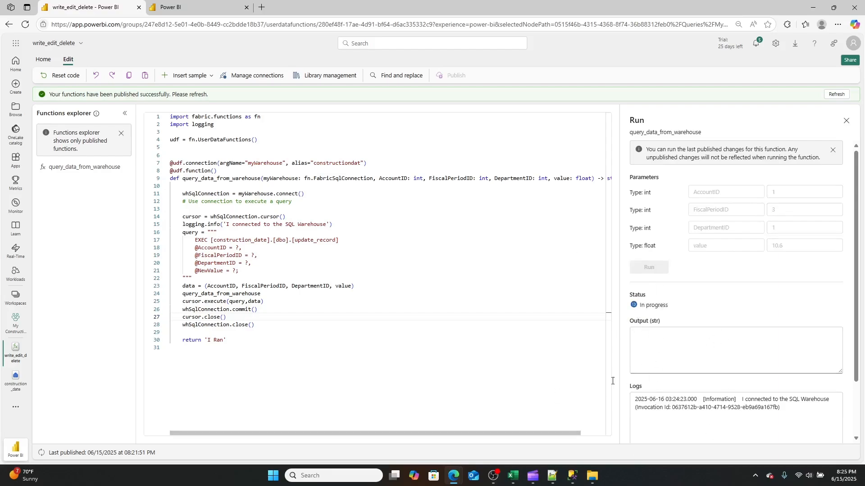
{"action": "mouse_move", "coordinate": [808, 443]}
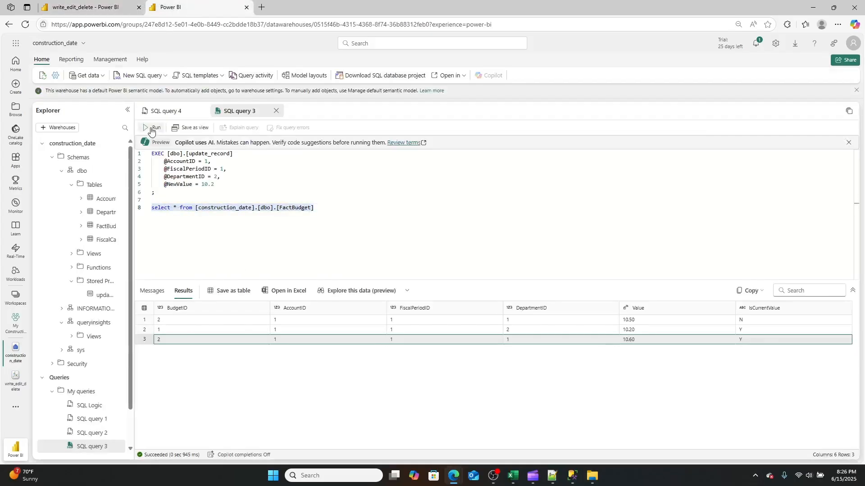
- Rerun the FactBudget query to show the new current 10.60 record for fiscal period 3
{"action": "left_click", "coordinate": [157, 127]}
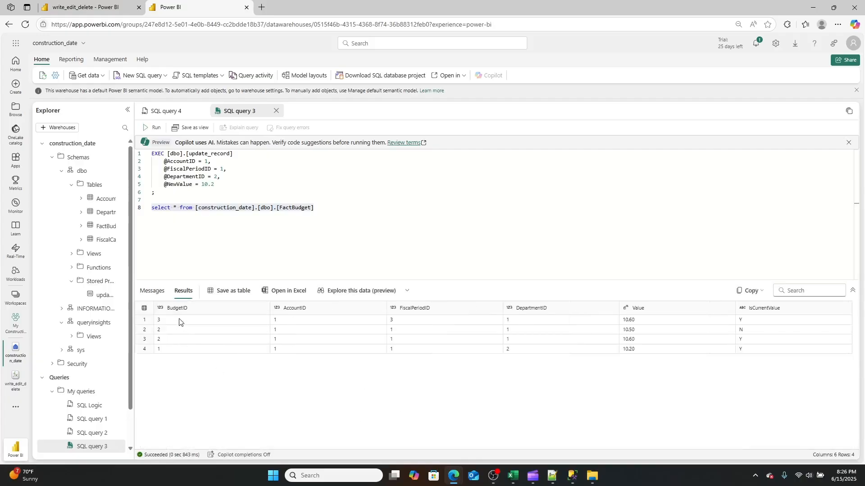
{"action": "left_click", "coordinate": [789, 320]}
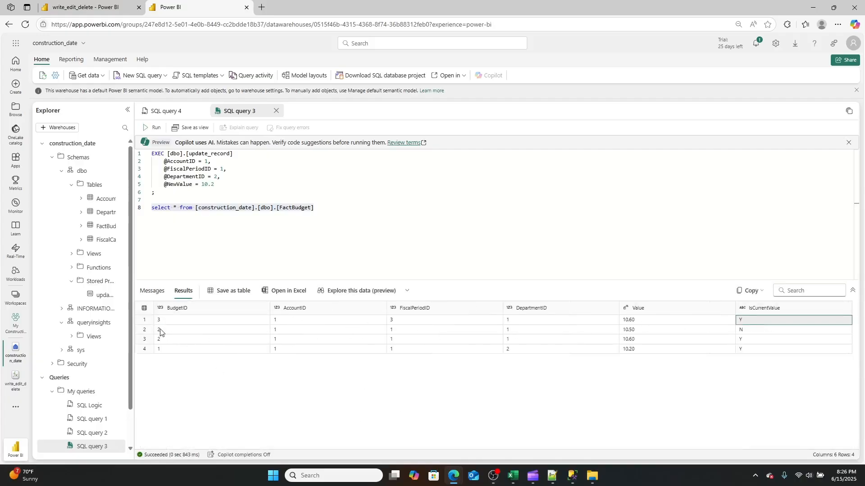